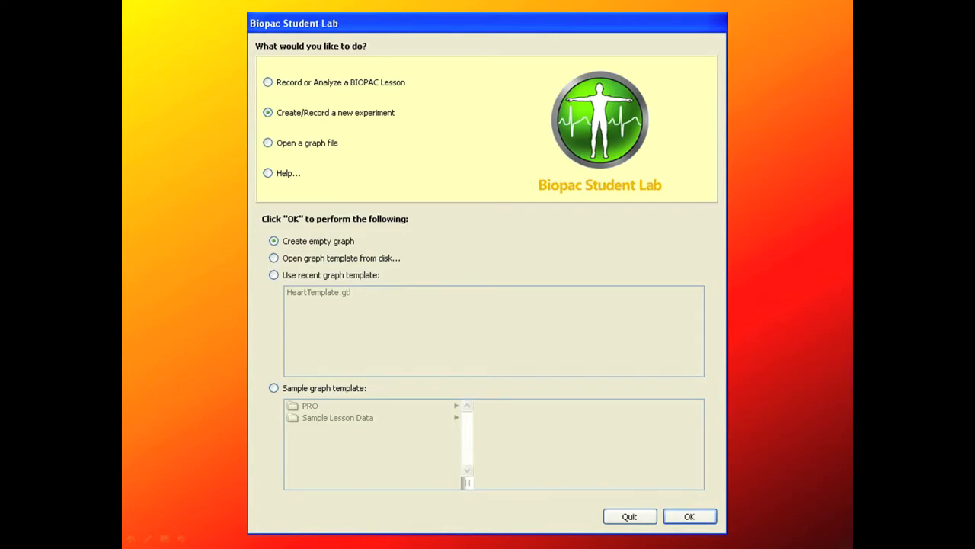
Start a new experiment with an empty graph from the startup dialog.
left_click(688, 515)
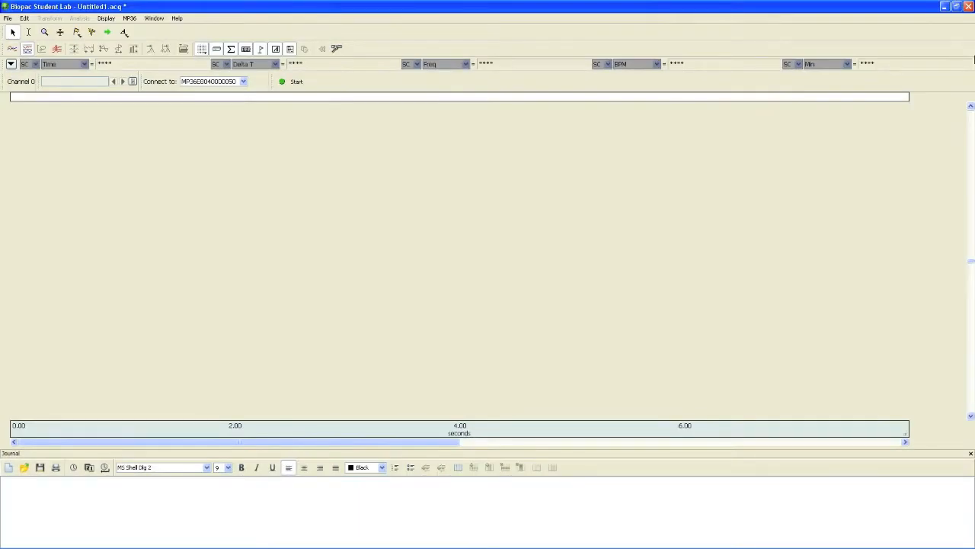
mouse_move(798, 9)
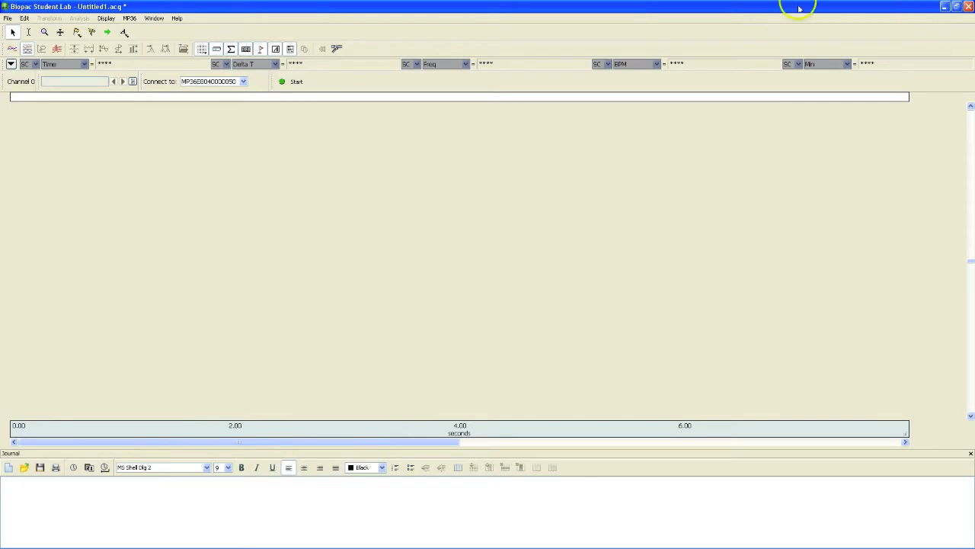
mouse_move(223, 16)
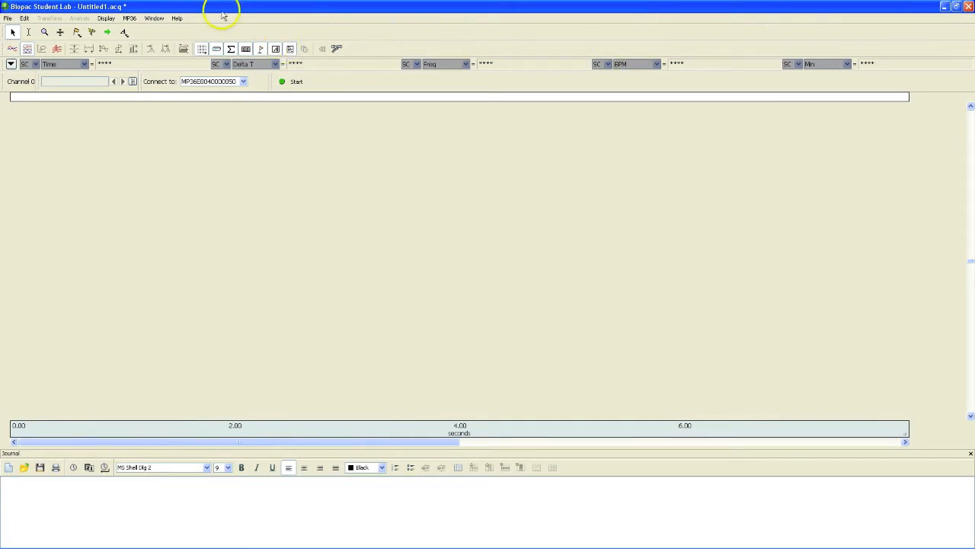
Assign the Electromyogram (EMG) preset to analog channel CH1 in the channel setup.
left_click(129, 19)
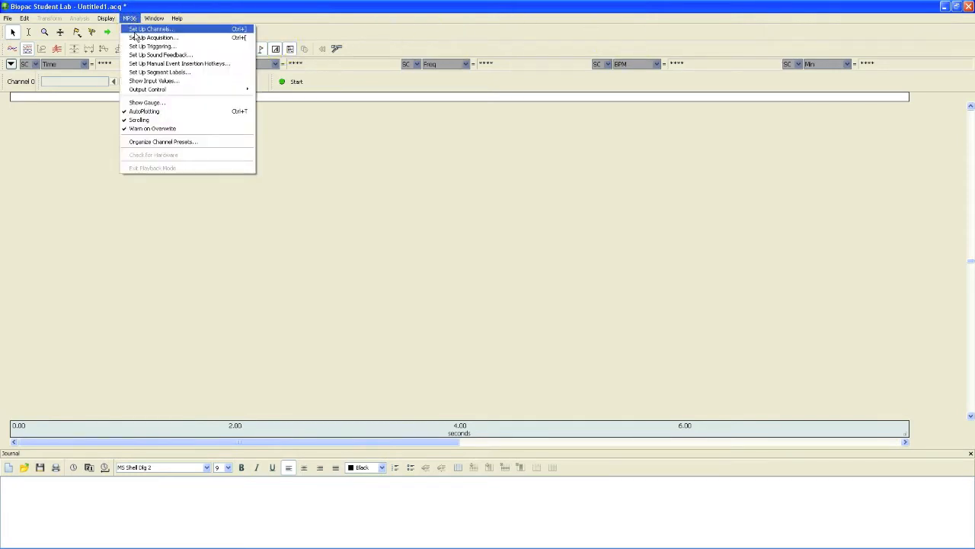
left_click(151, 29)
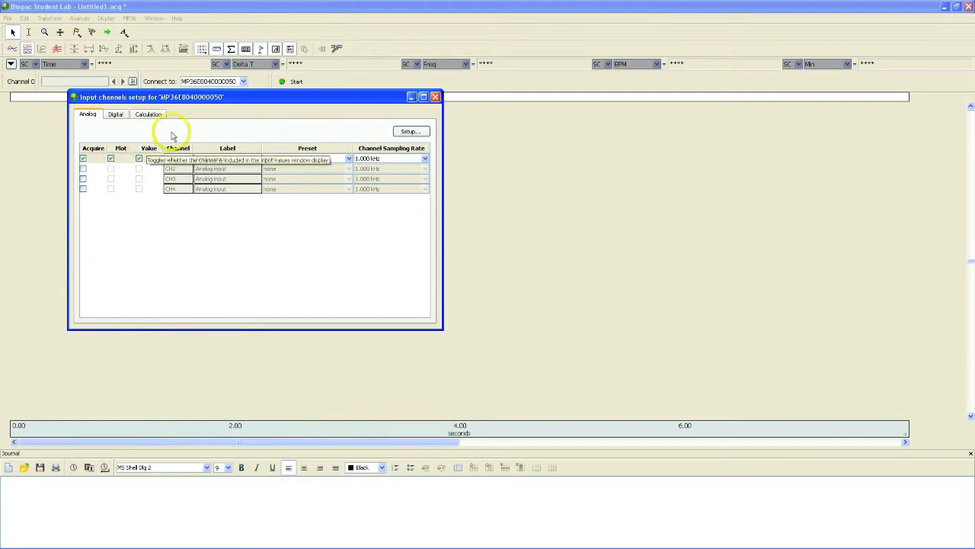
mouse_move(312, 137)
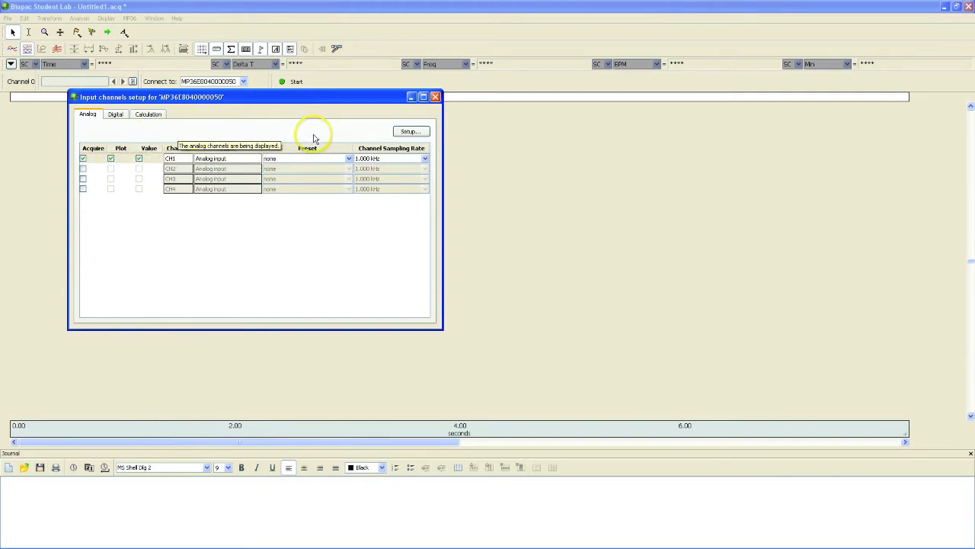
mouse_move(312, 139)
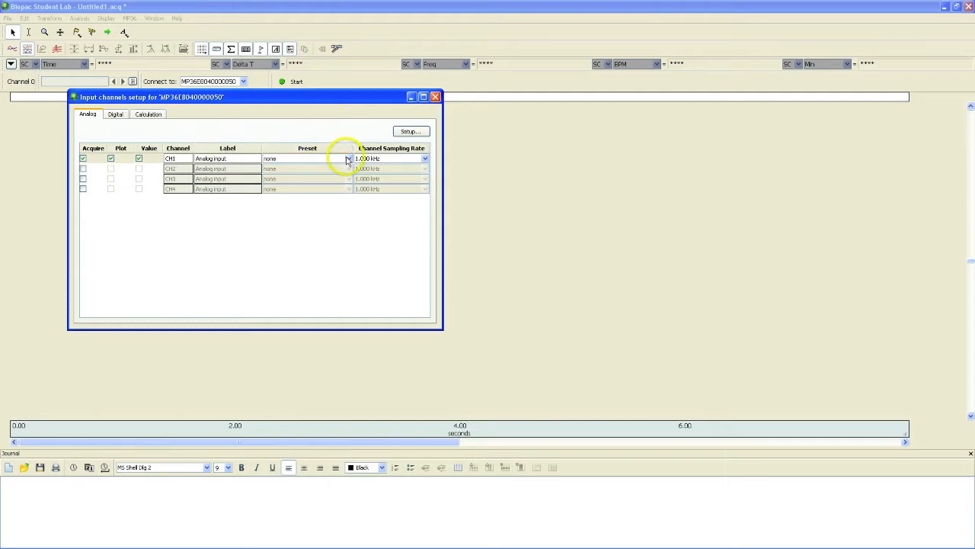
left_click(347, 157)
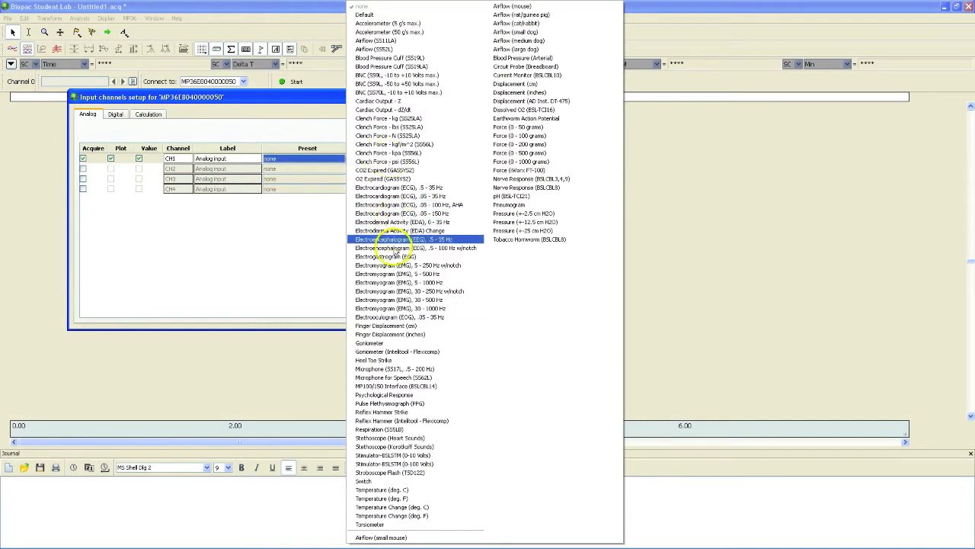
left_click(399, 265)
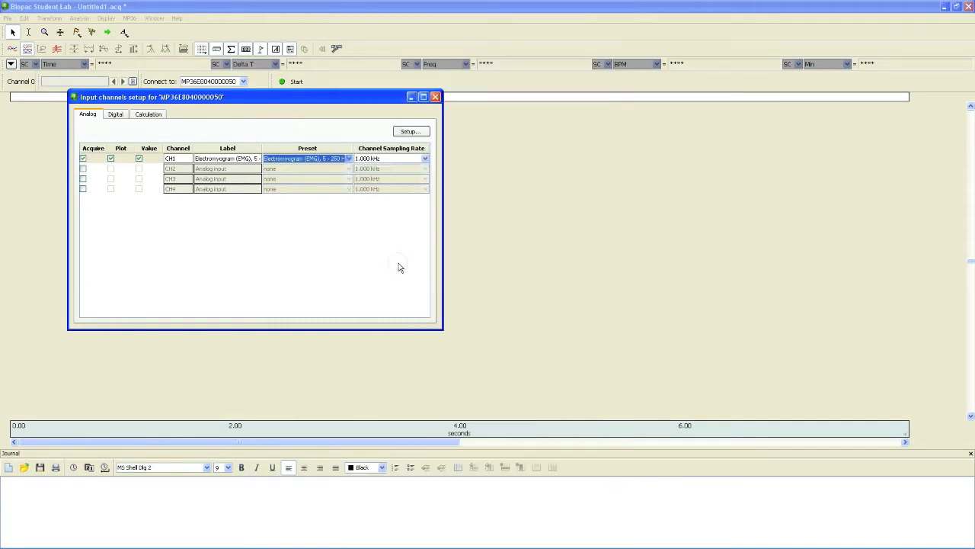
mouse_move(212, 213)
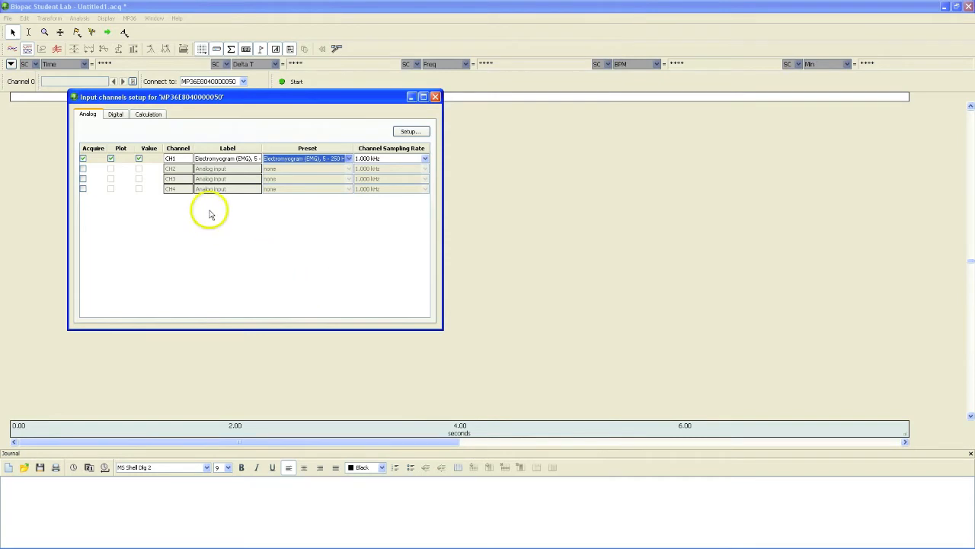
Enable CH2 with Acquire, Plot and Value and assign it the Clench Force preset.
left_click(82, 167)
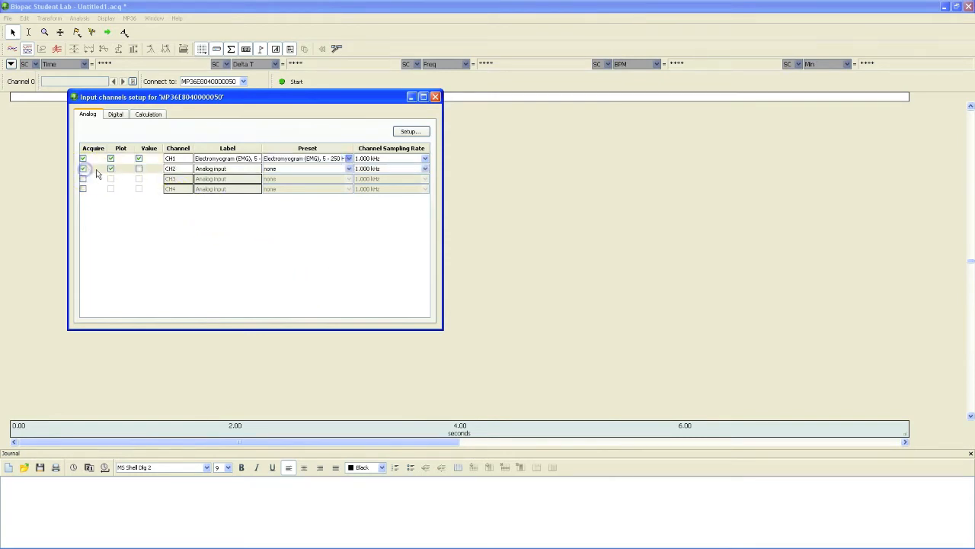
left_click(138, 168)
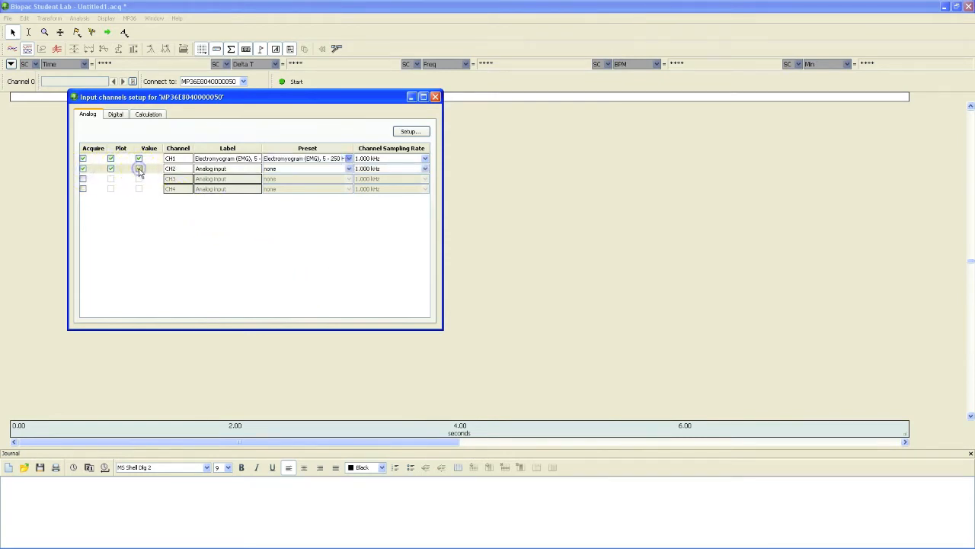
left_click(347, 167)
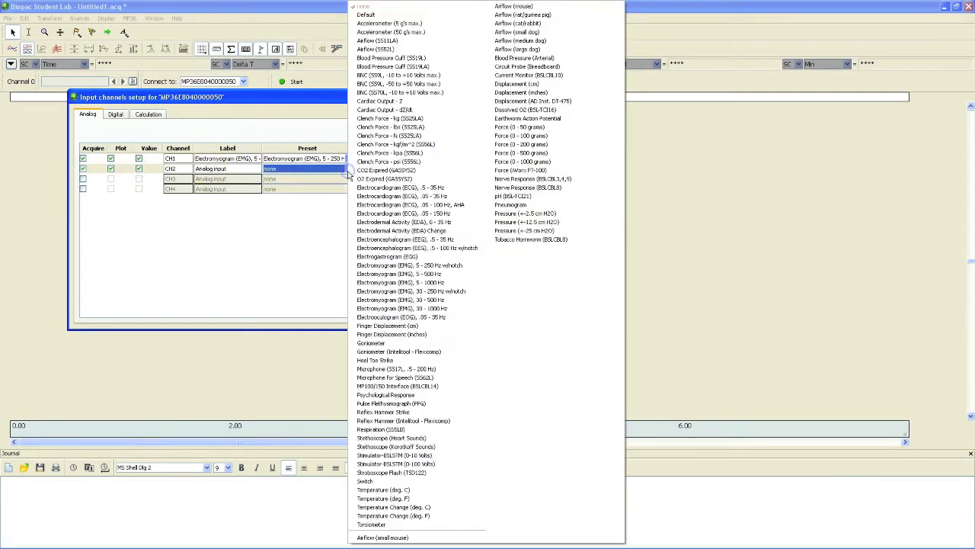
mouse_move(414, 119)
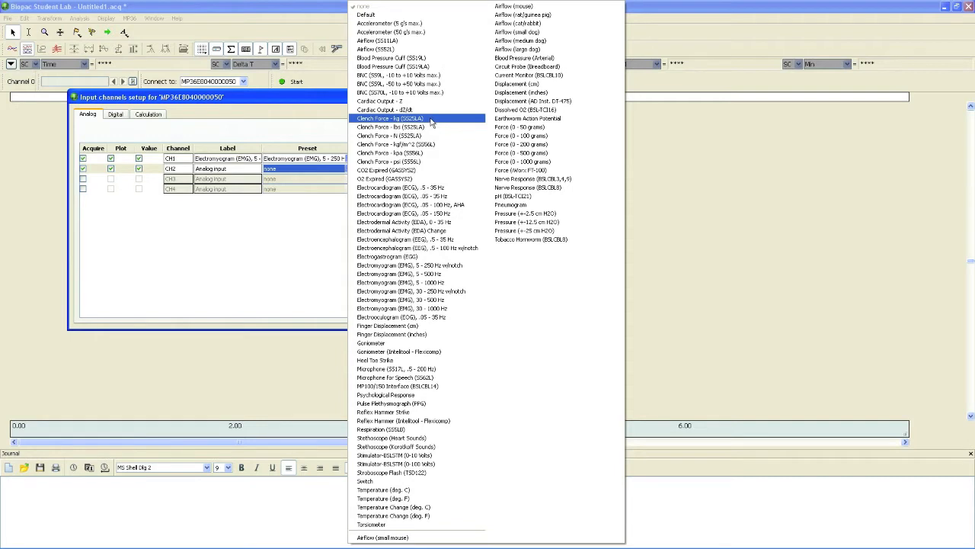
left_click(390, 119)
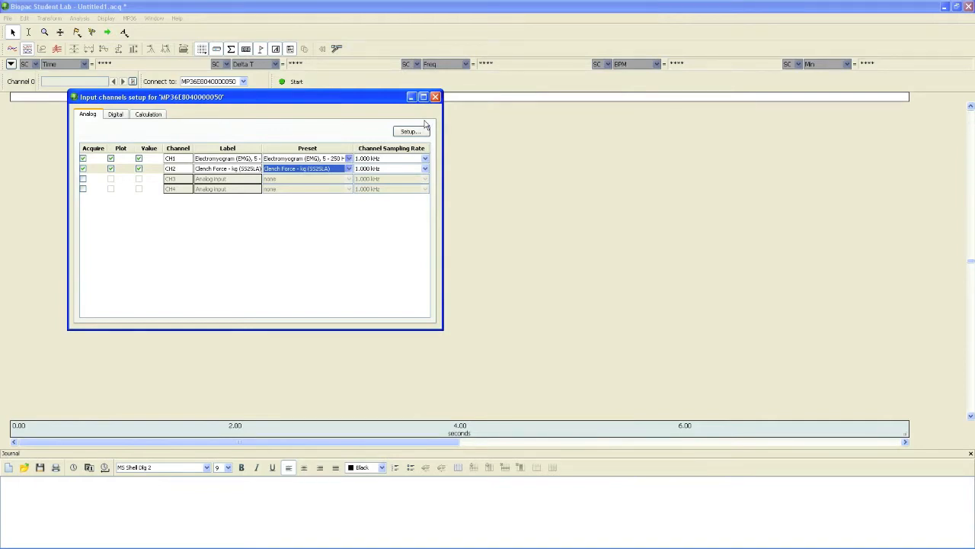
left_click(148, 112)
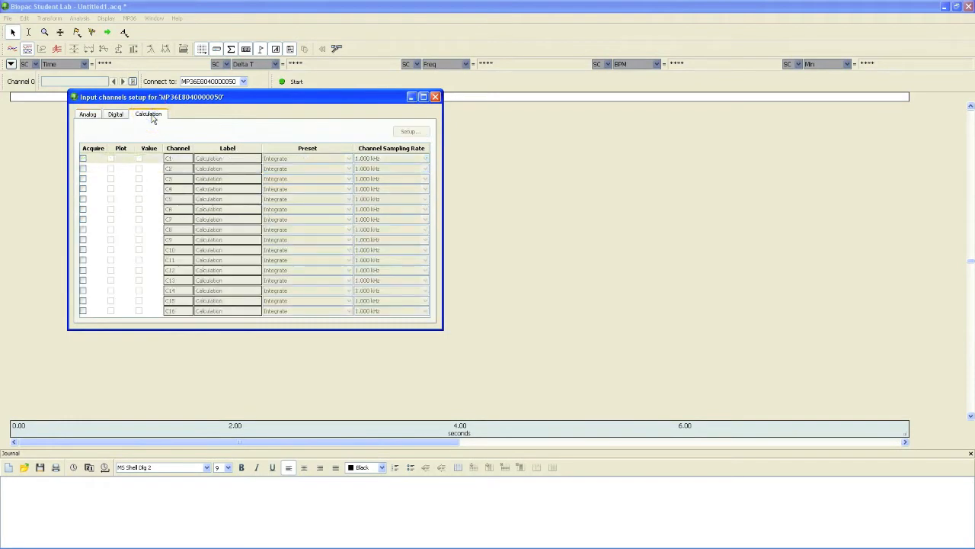
Enable calculation channel C1 (acquire, plot, value) with the Integrate preset.
left_click(82, 158)
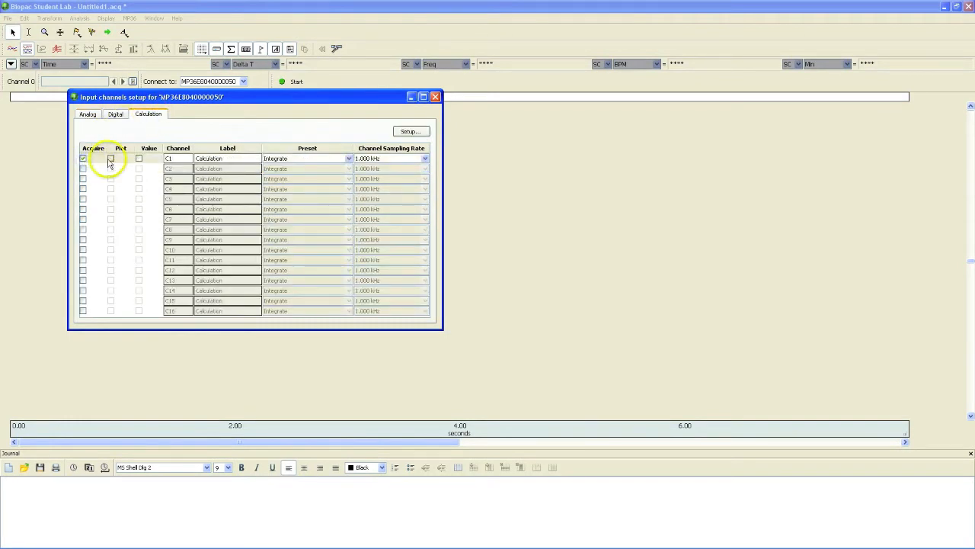
left_click(110, 159)
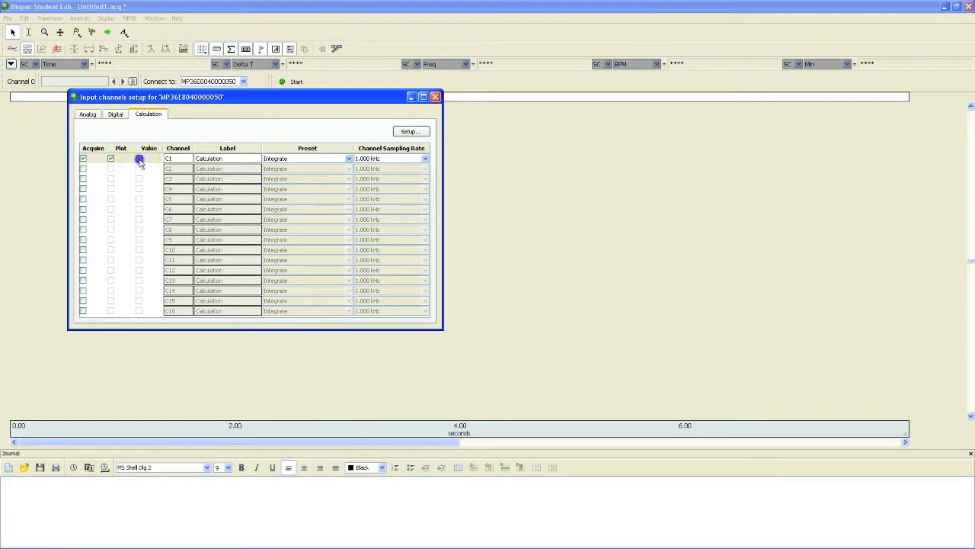
left_click(138, 159)
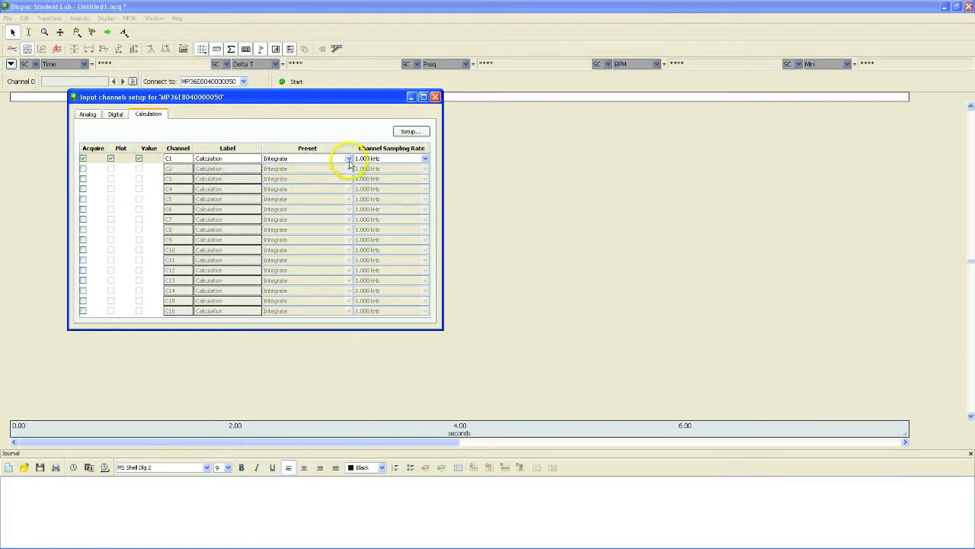
left_click(347, 158)
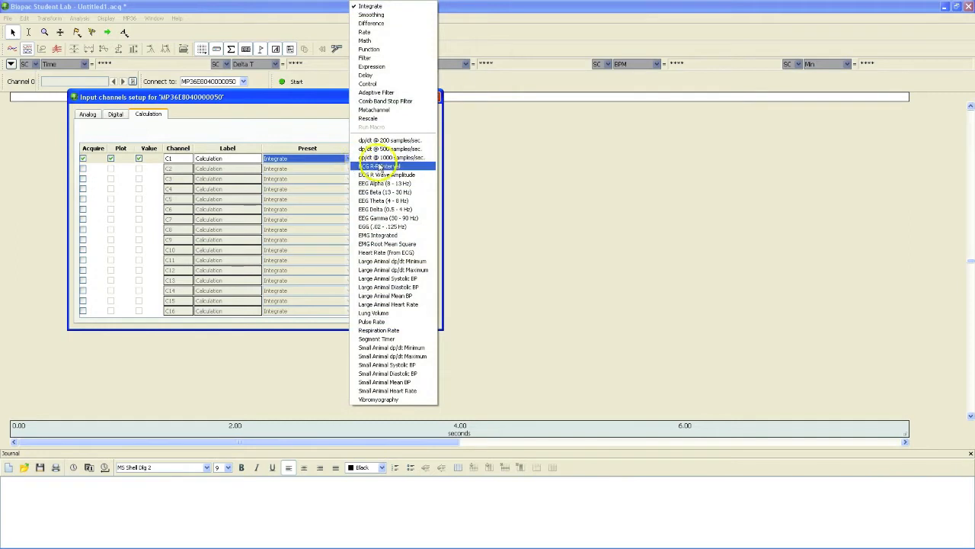
mouse_move(373, 234)
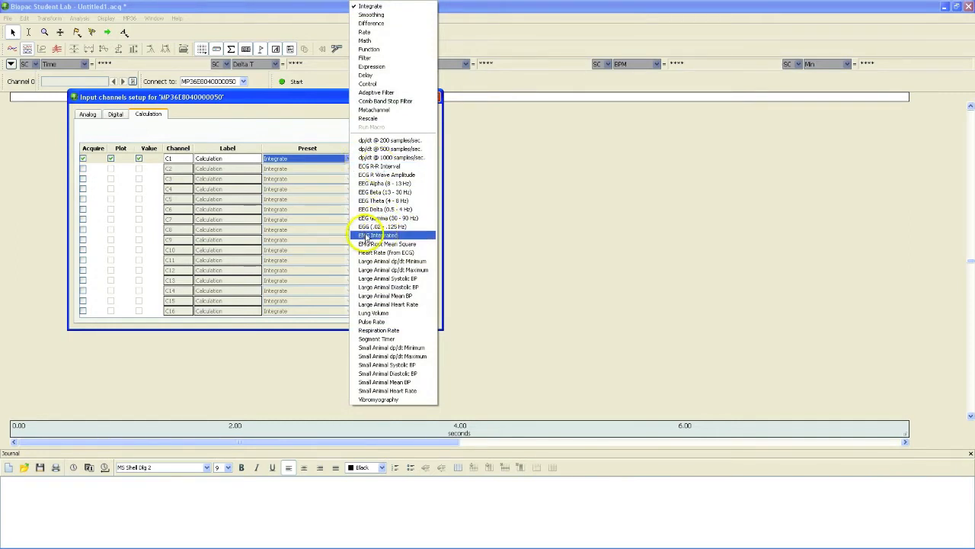
left_click(381, 234)
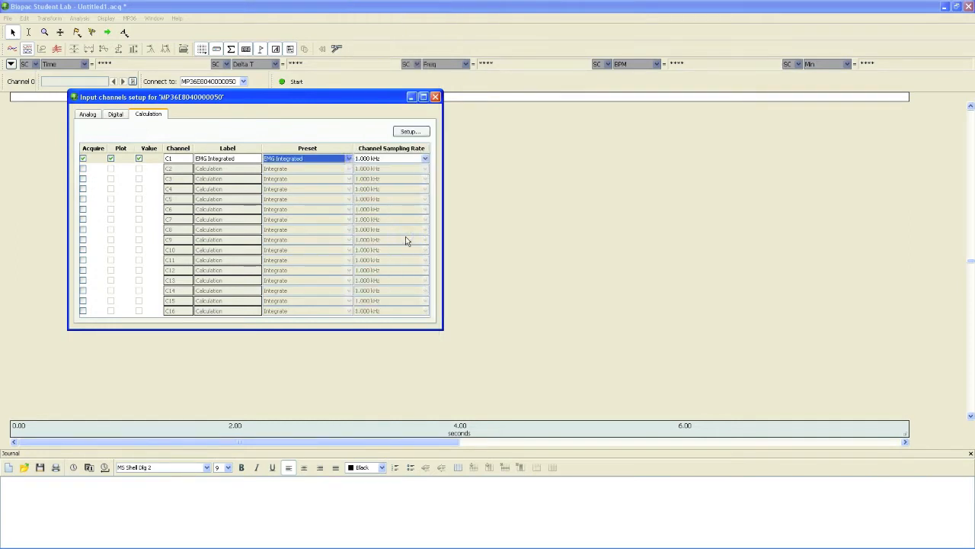
mouse_move(411, 131)
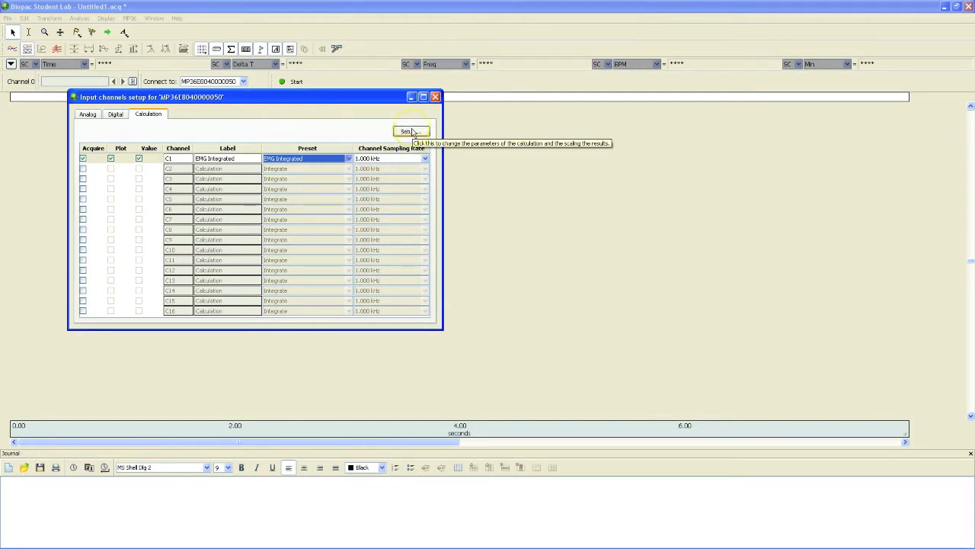
Label C1 'EMG Integrated' with CH1 EMG as its source and close the channel setup.
left_click(410, 131)
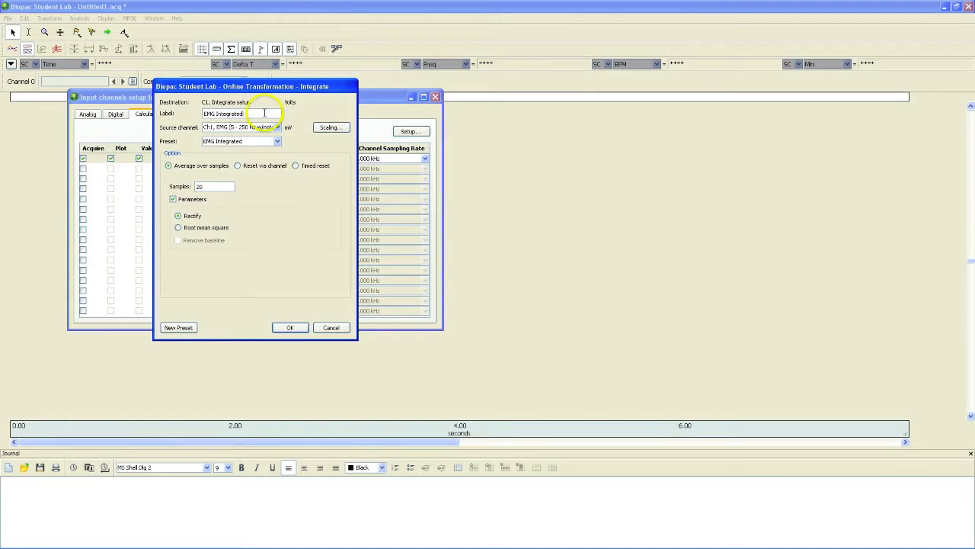
left_click(277, 128)
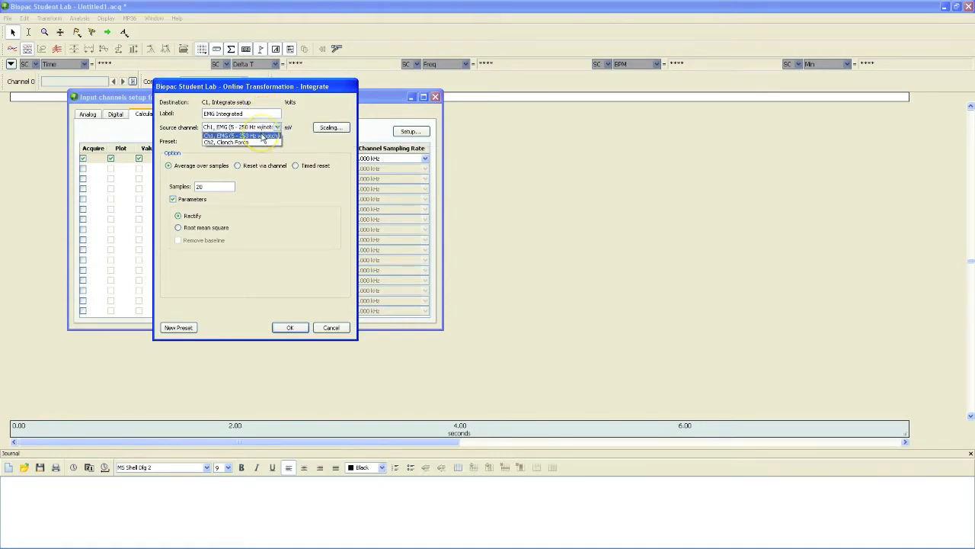
left_click(241, 128)
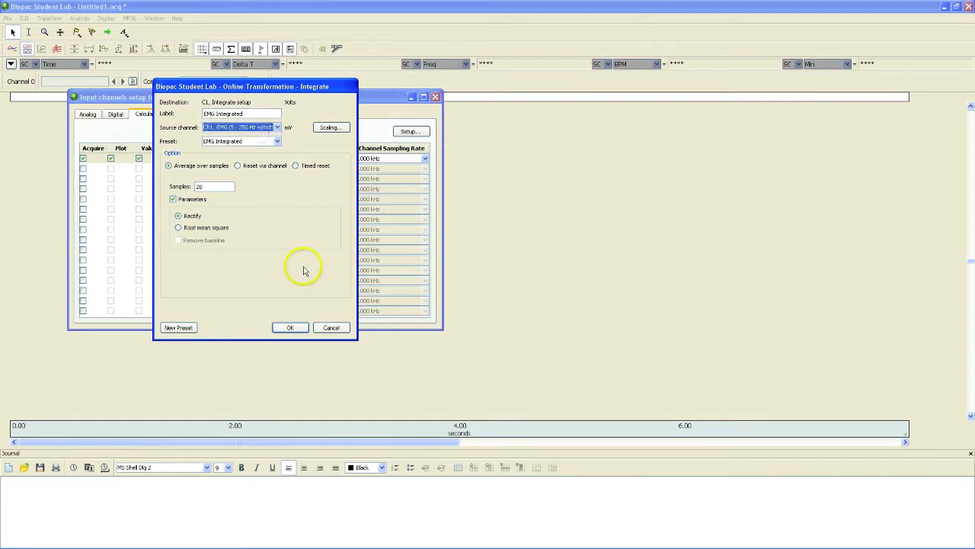
left_click(289, 326)
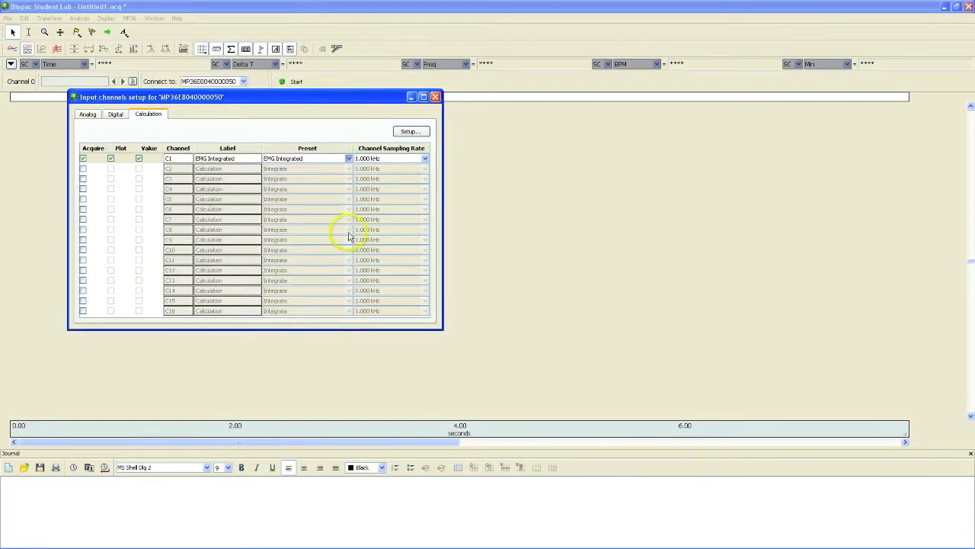
left_click(436, 96)
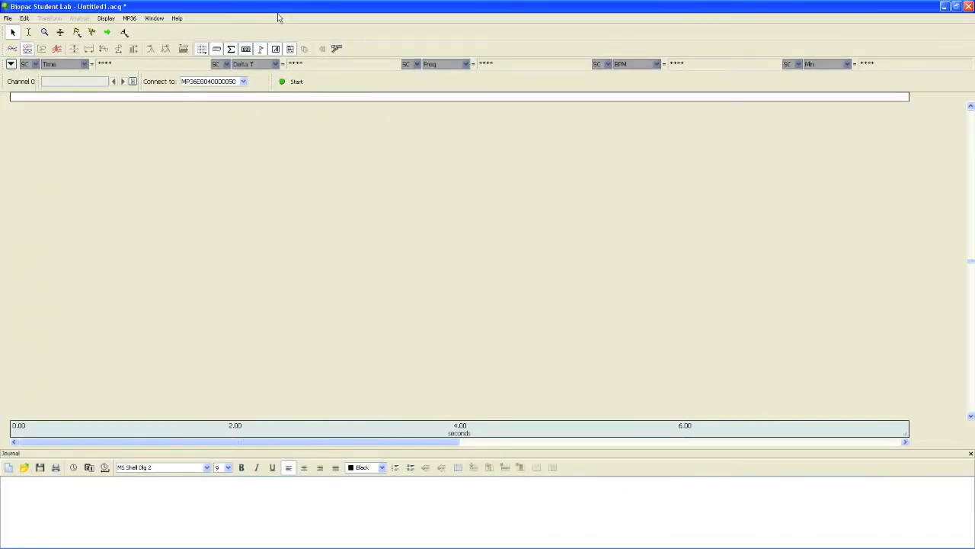
Set acquisition to Record and Append into Memory at 1000 samples/s for 30 minutes.
left_click(130, 19)
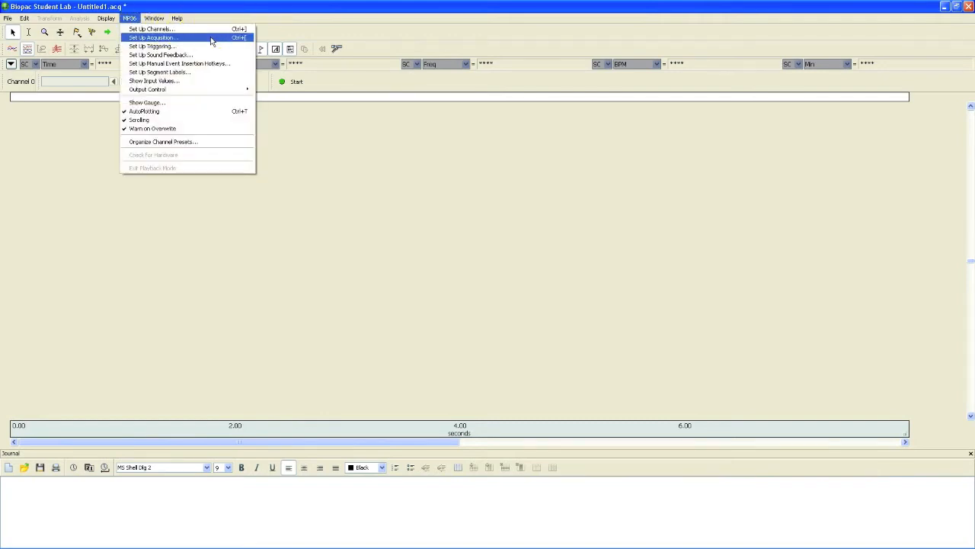
left_click(152, 36)
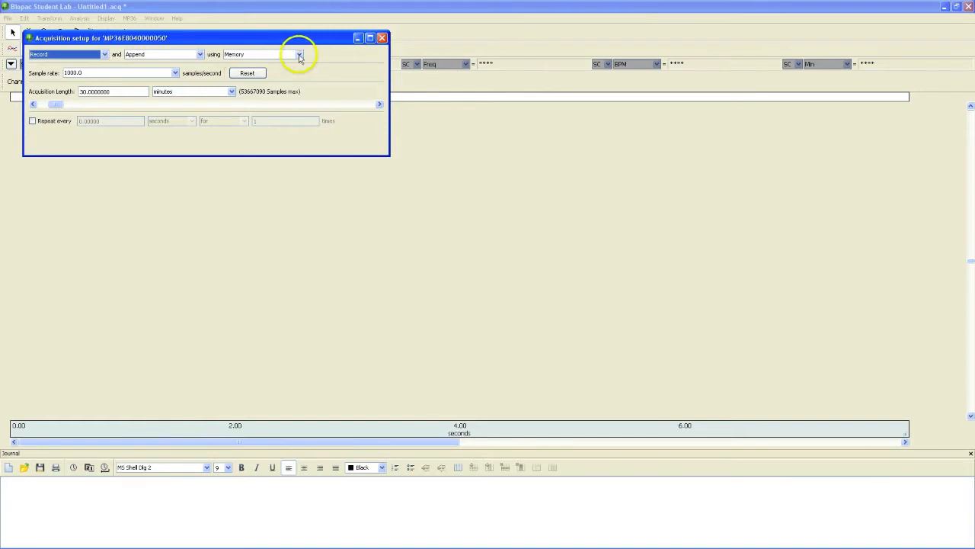
left_click(299, 55)
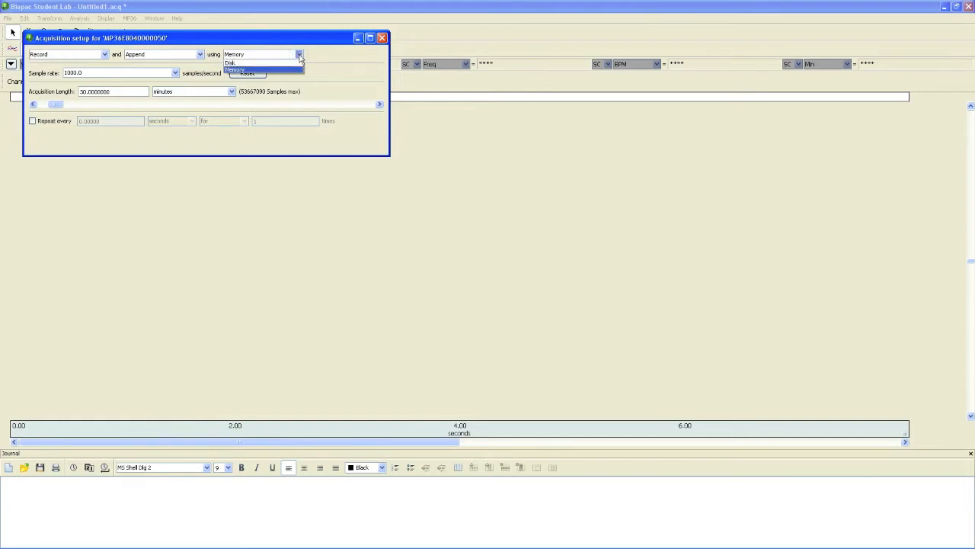
left_click(235, 70)
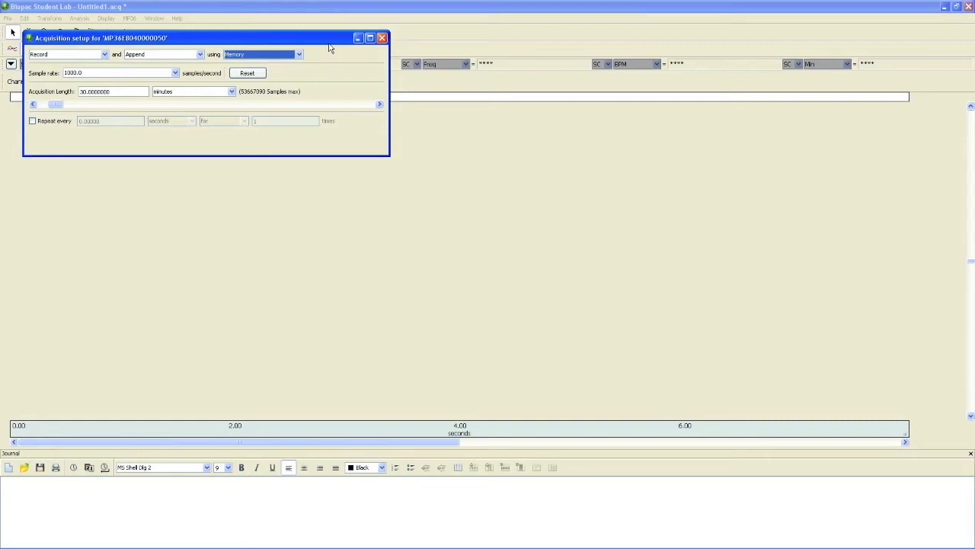
mouse_move(381, 38)
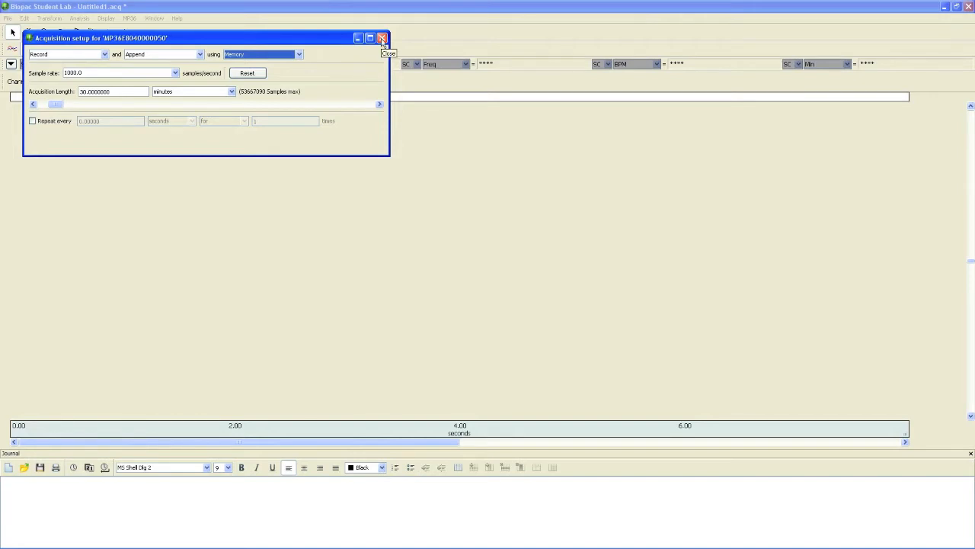
mouse_move(382, 38)
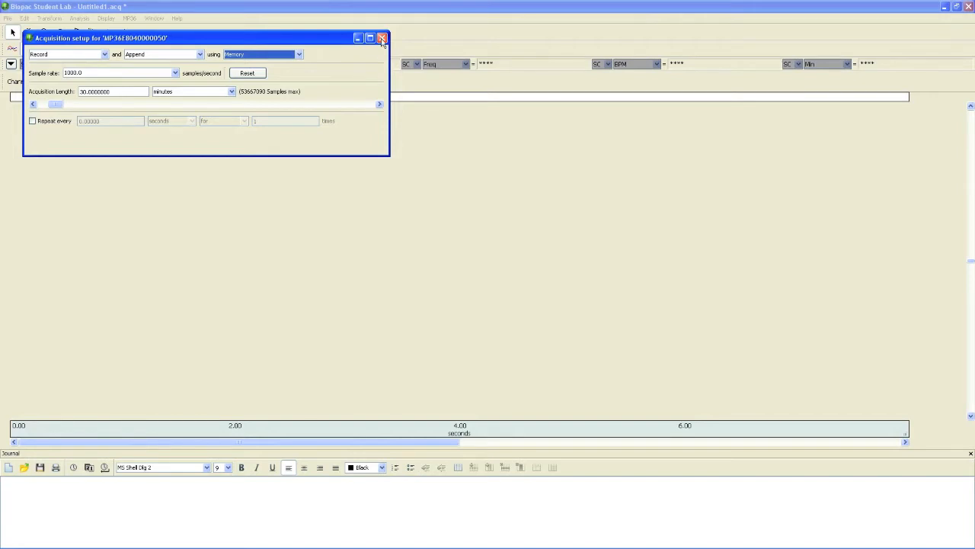
Close the acquisition settings and read the L02 procedure's setup section to the electrode figures.
left_click(383, 38)
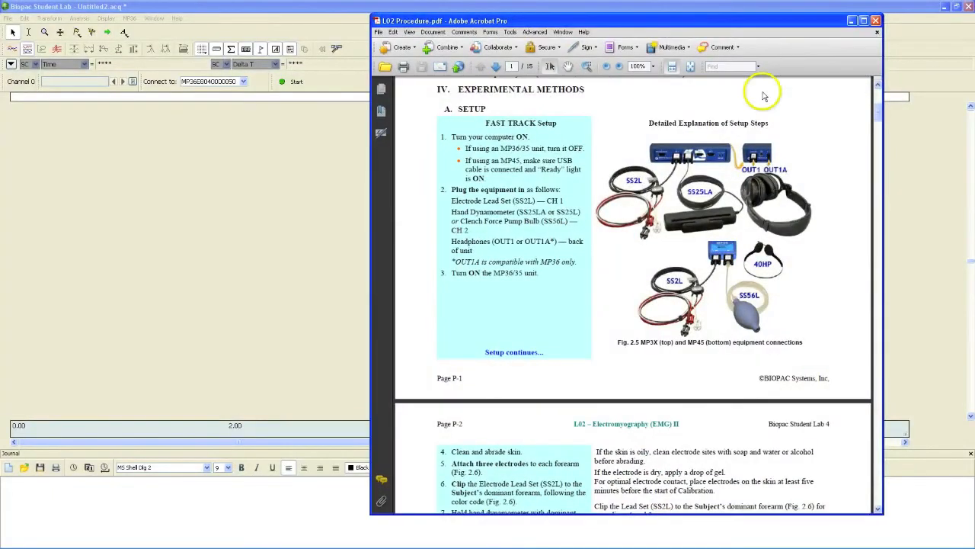
mouse_move(824, 210)
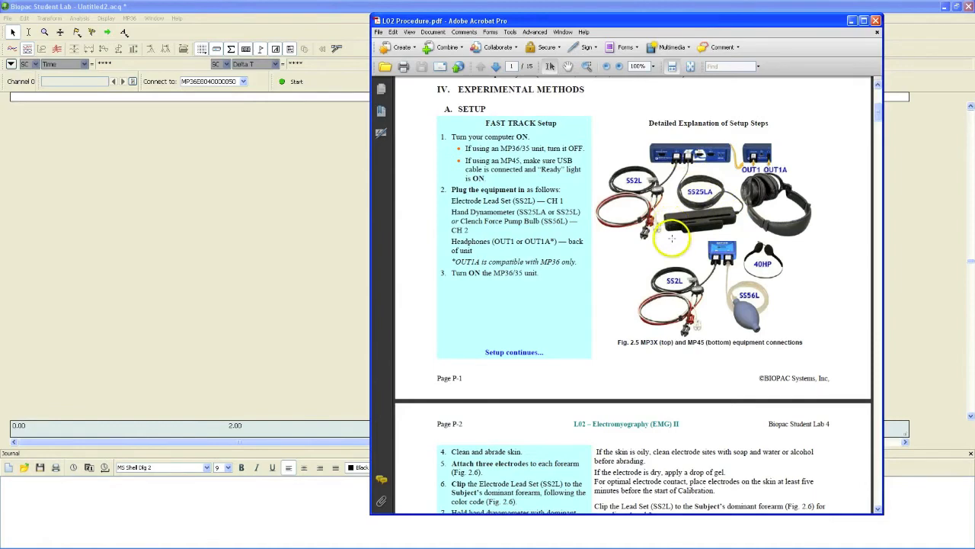
mouse_move(867, 128)
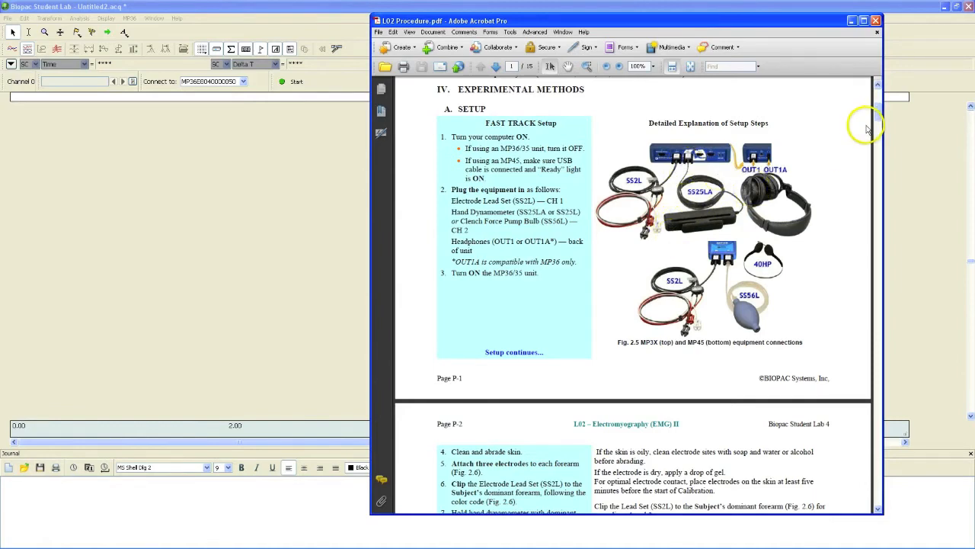
scroll("down", 3)
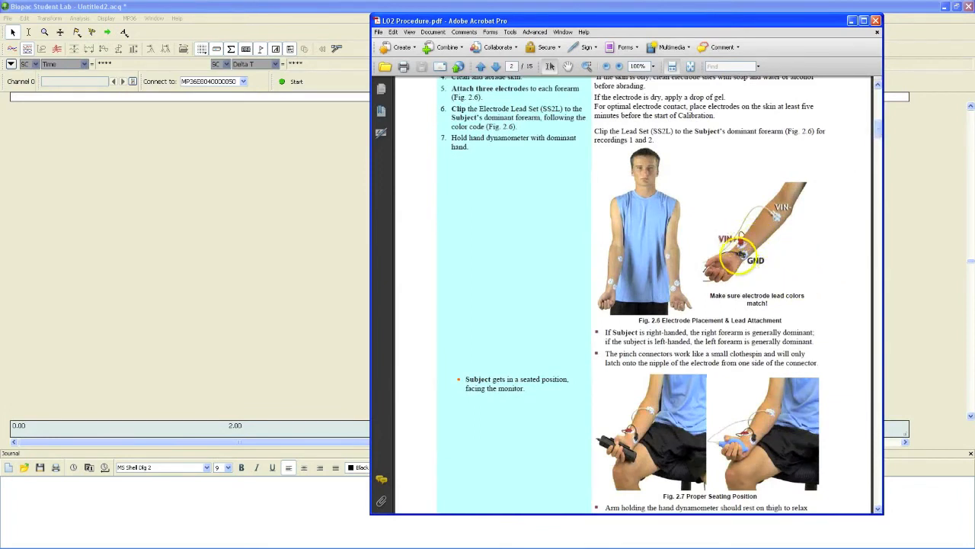
mouse_move(866, 185)
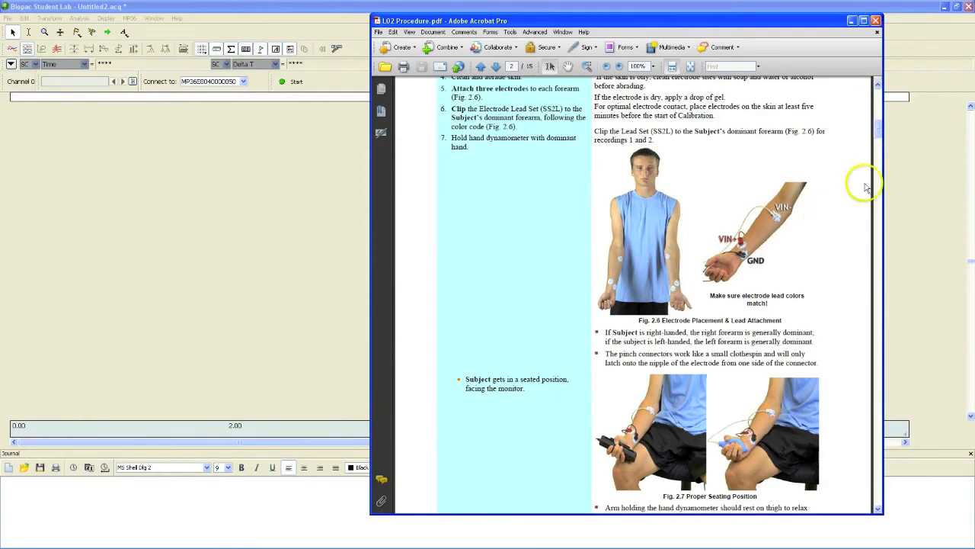
scroll("down", 3)
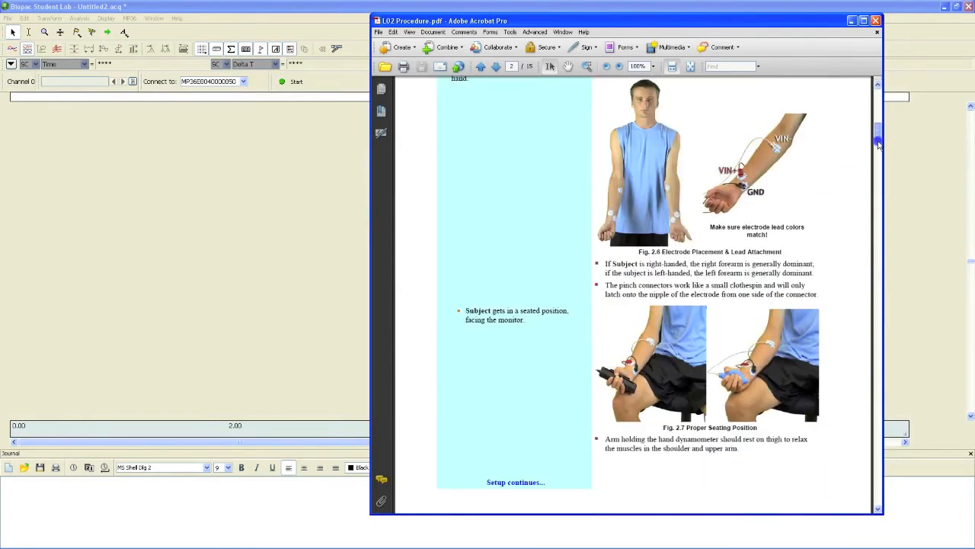
scroll("down", 3)
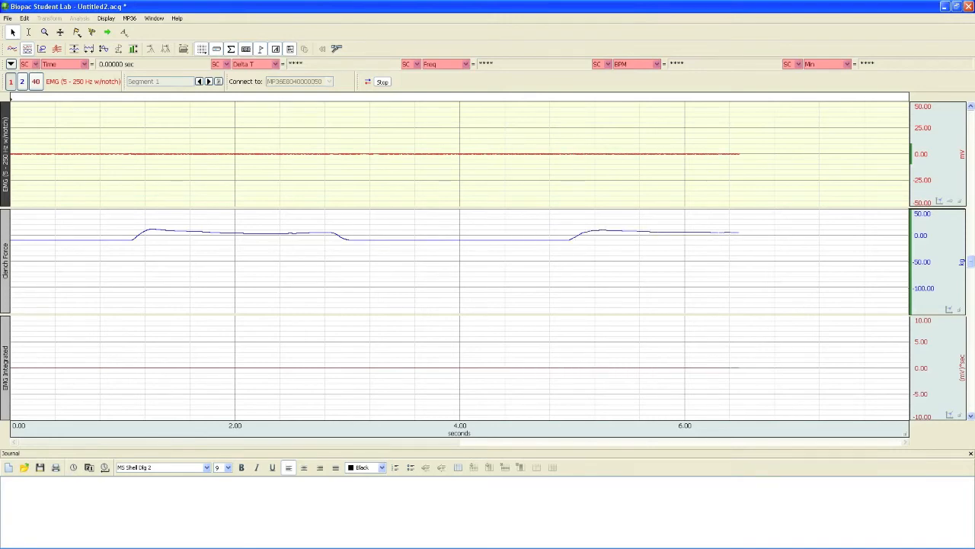
Autoscale all waveforms so the clench bursts fill each channel and review the recording.
scroll("right", 3)
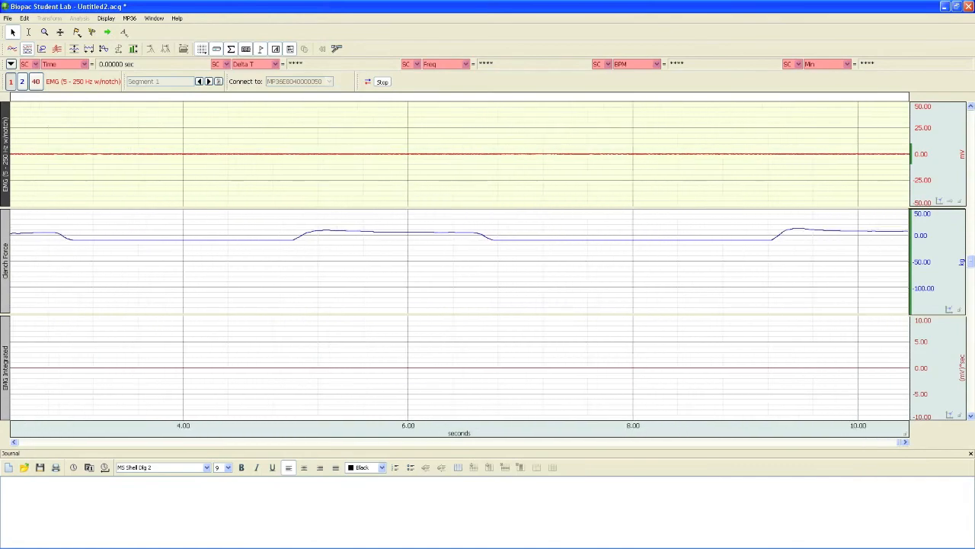
left_click(107, 18)
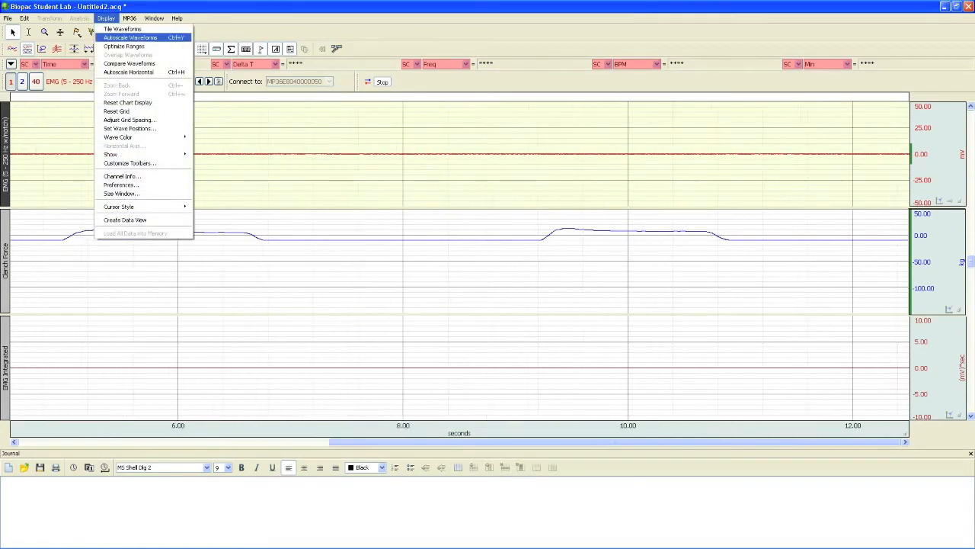
left_click(130, 37)
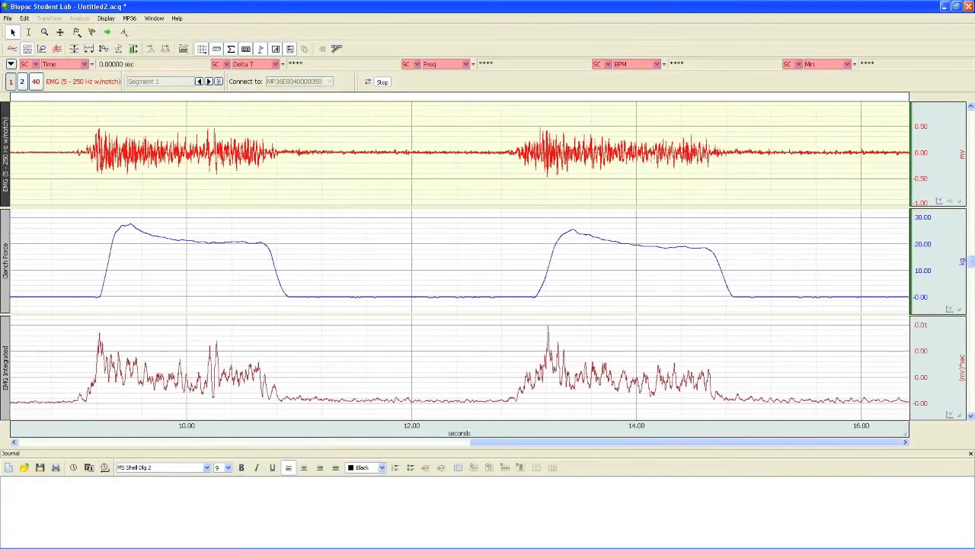
scroll("right", 3)
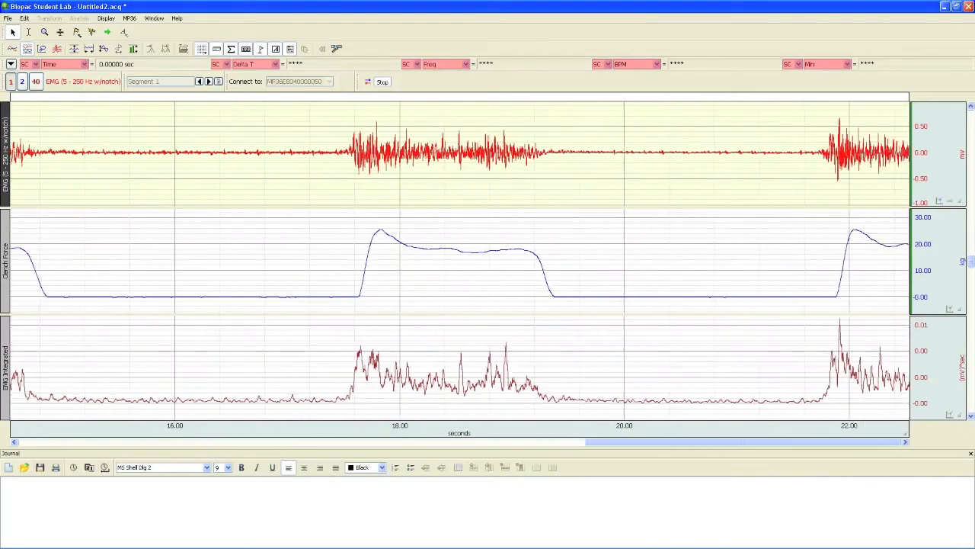
scroll("right", 3)
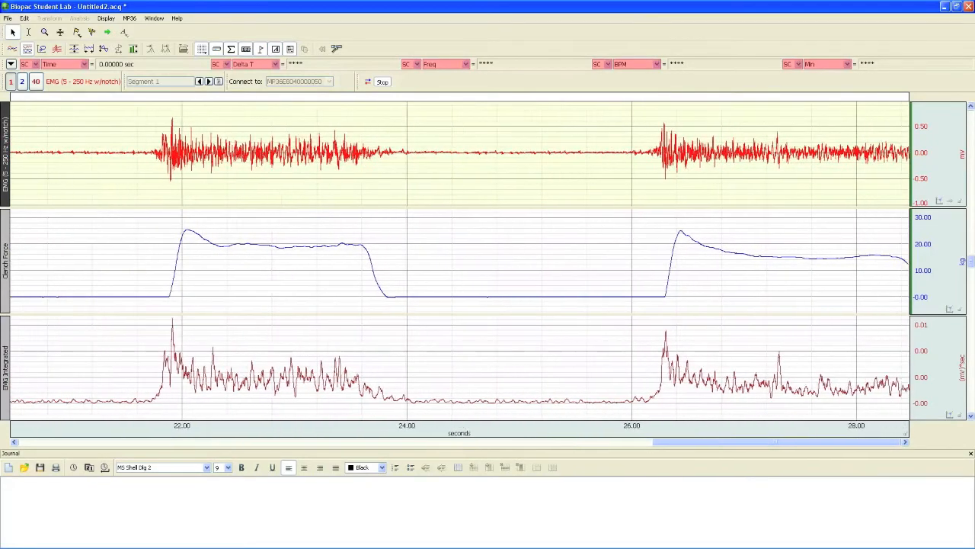
left_click(381, 82)
type("hfhfhfhfhf")
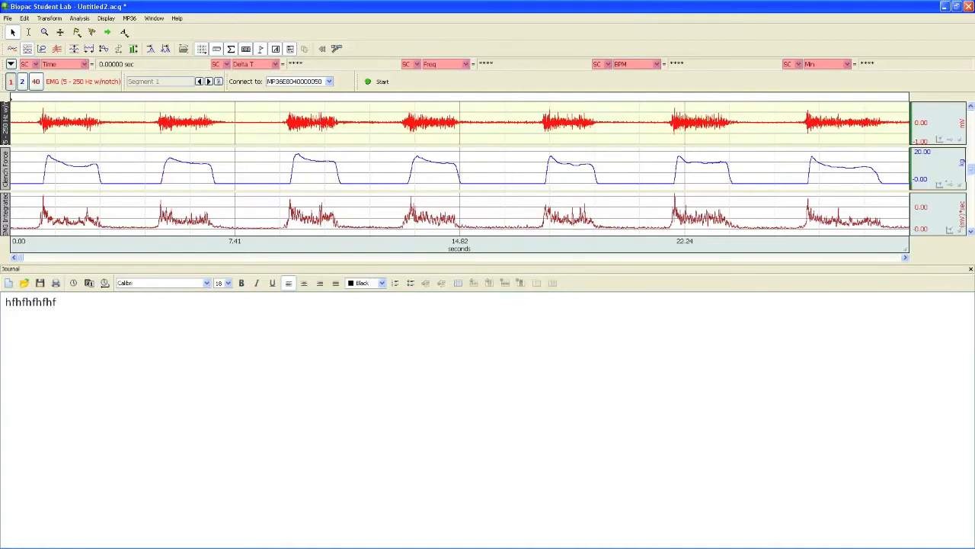
Add a 'Lesson' heading to the journal with the objectives and materials text below it.
key("Return")
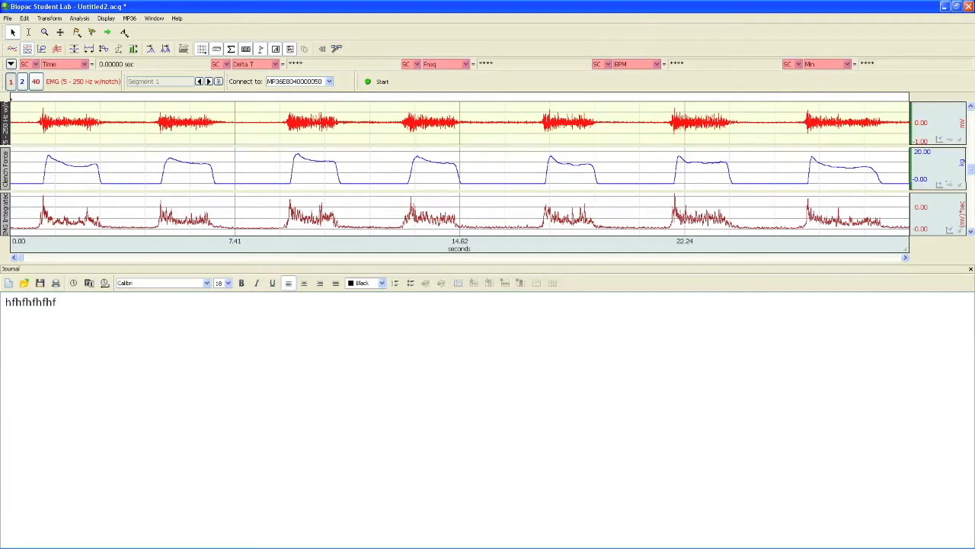
type("Les")
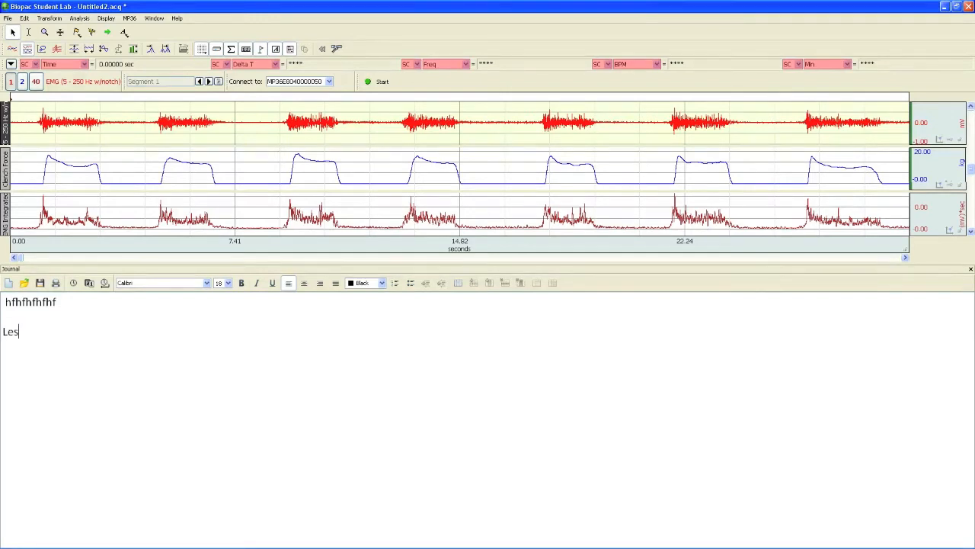
type("son")
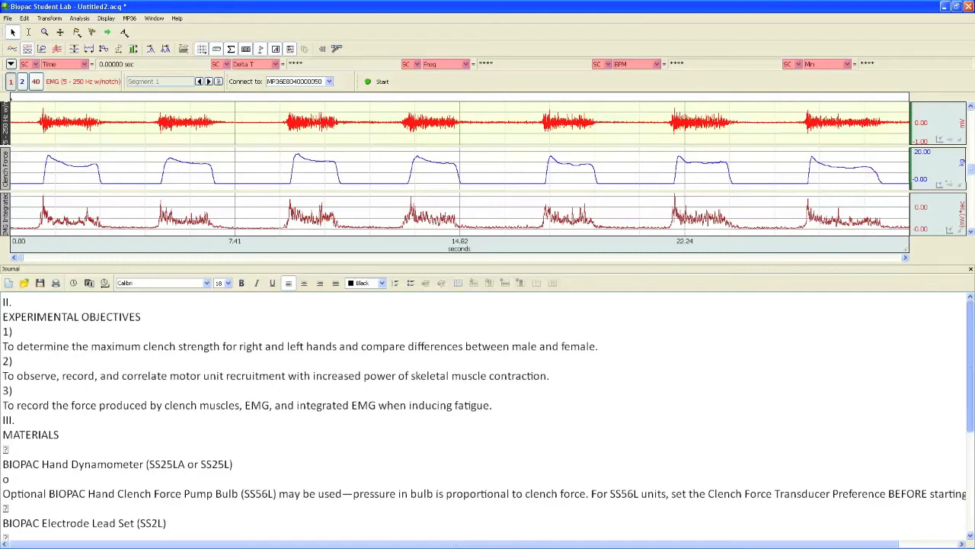
scroll("down", 3)
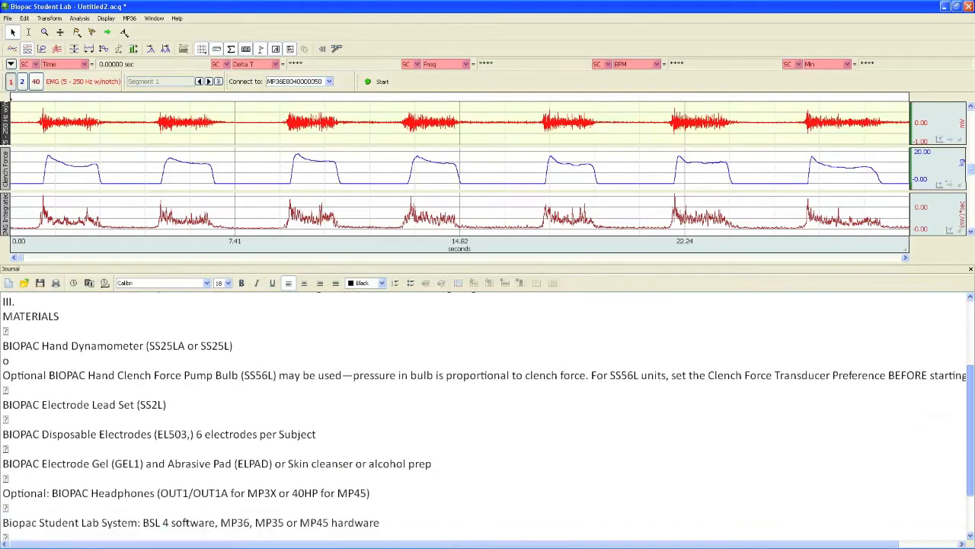
scroll("down", 3)
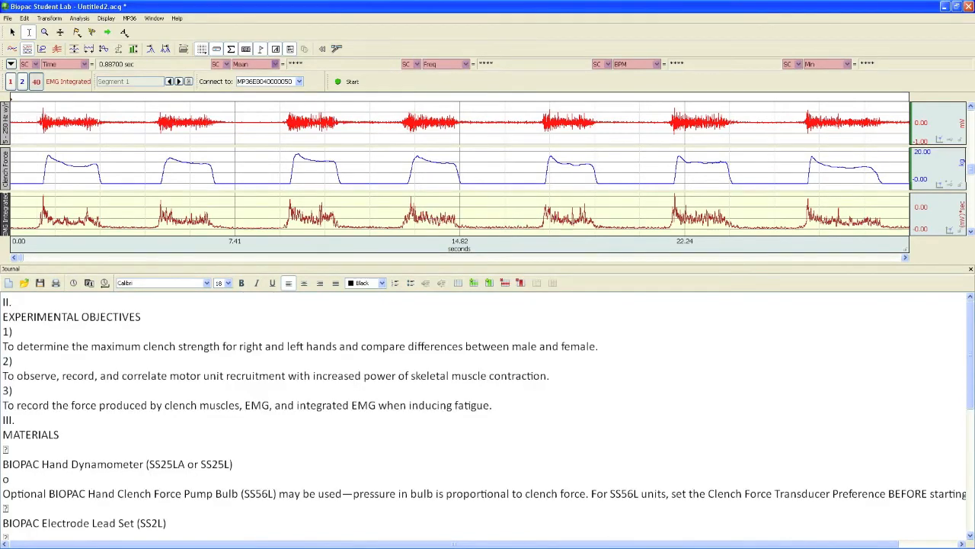
scroll("down", 3)
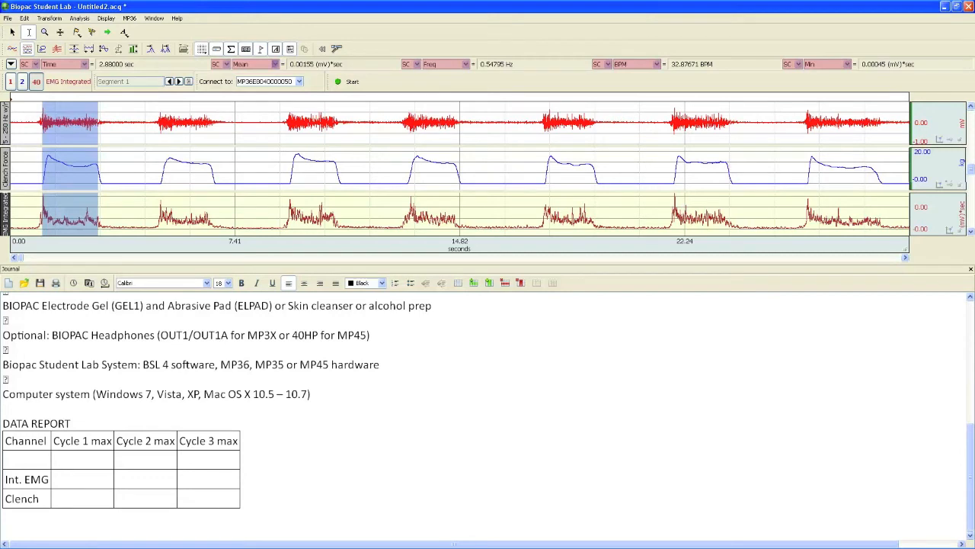
Log cycle 1's maximum integrated EMG (.00637) into the Int. EMG cell of the Data Report.
left_click(64, 64)
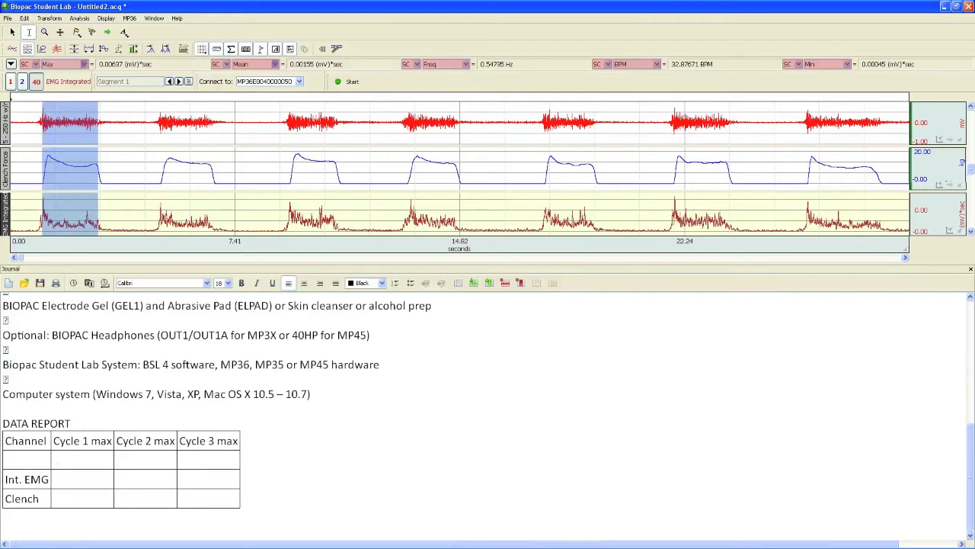
type(".0063")
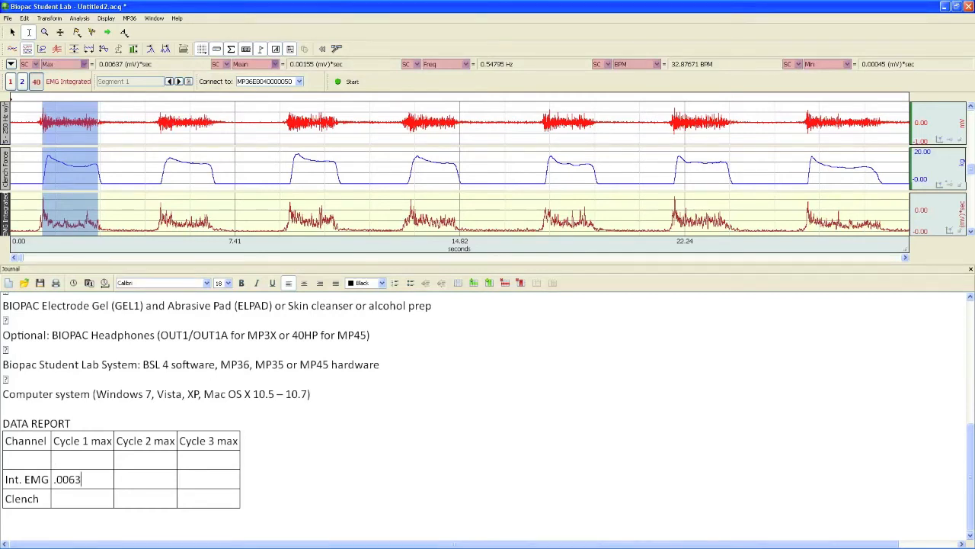
type("7")
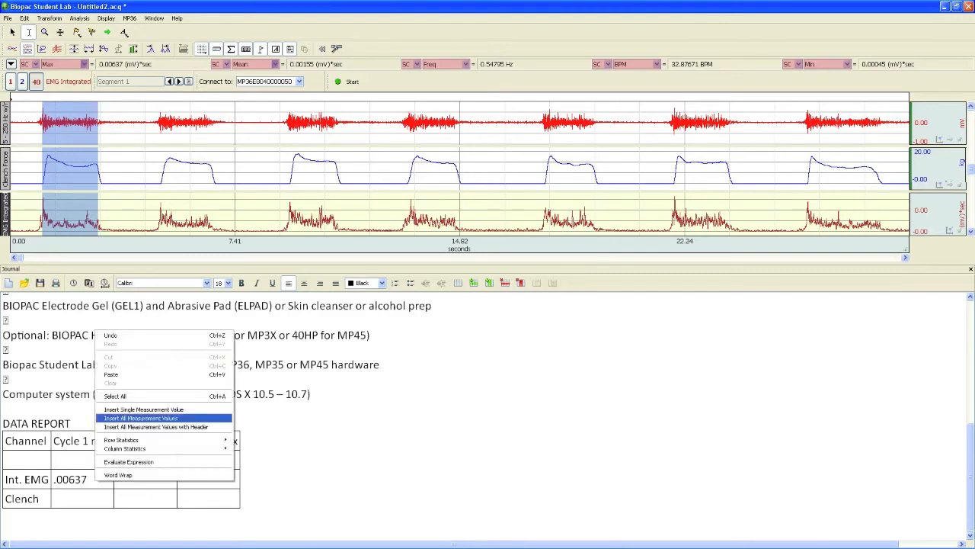
left_click(140, 418)
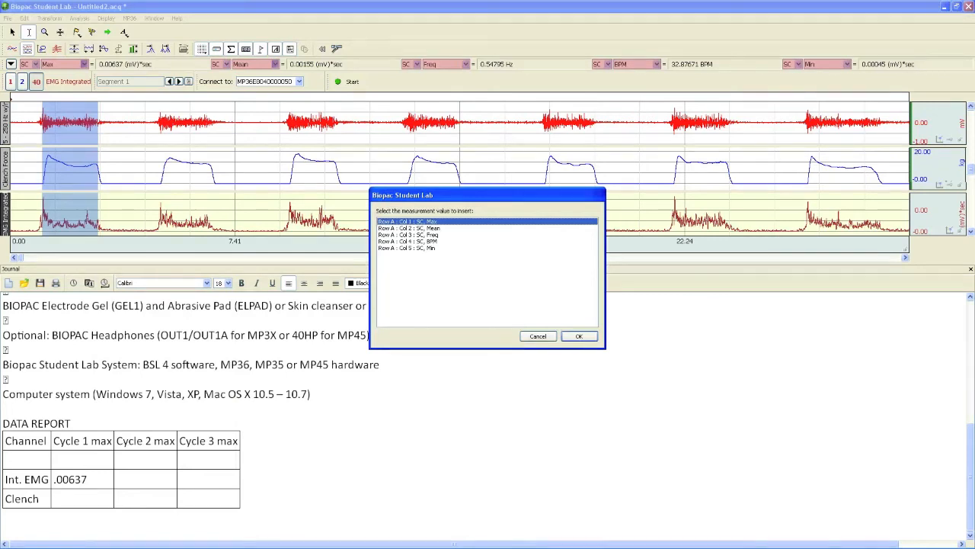
left_click(579, 336)
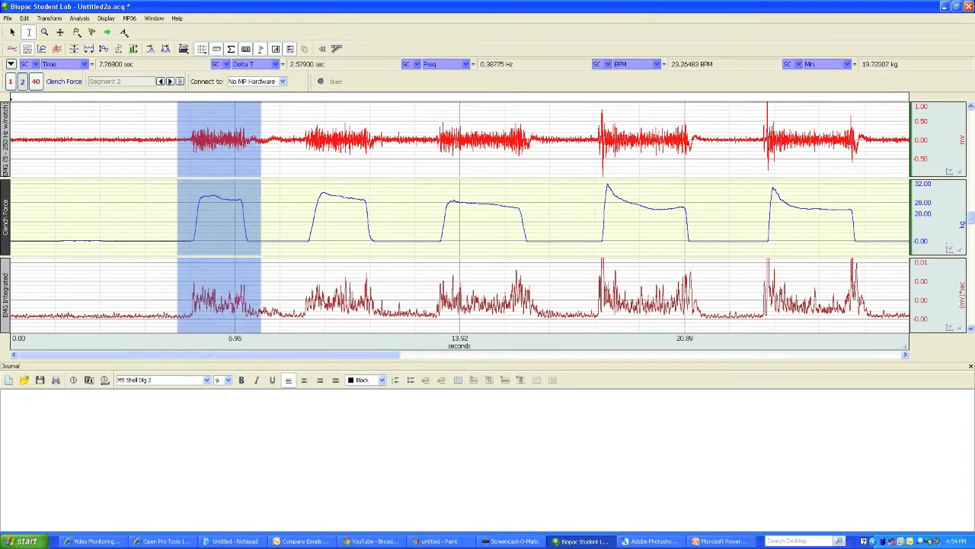
Return to the journal and begin question 1 beneath the Data Report table.
left_click(25, 18)
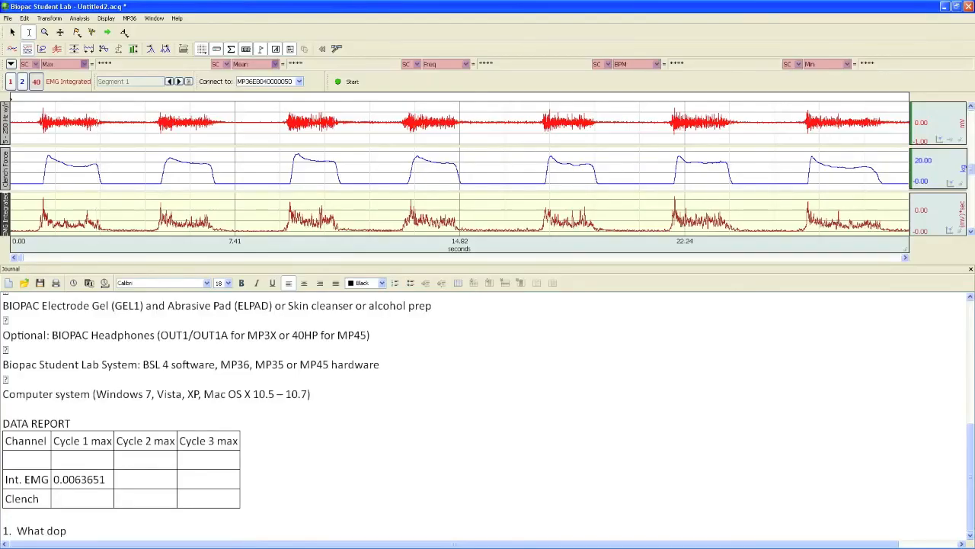
Save As 'Lesson EMG2' with type Graph Template (*.gtl) to the Desktop.
left_click(7, 18)
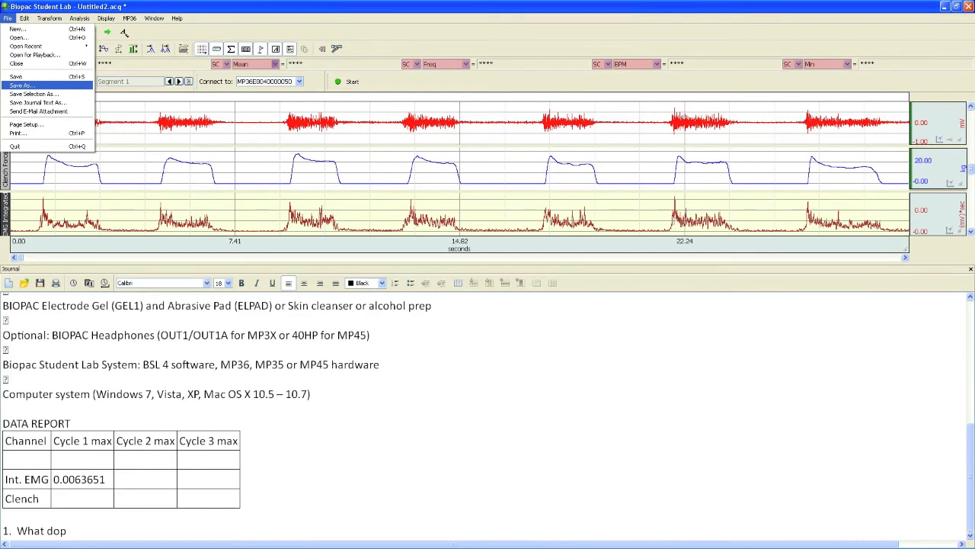
left_click(28, 85)
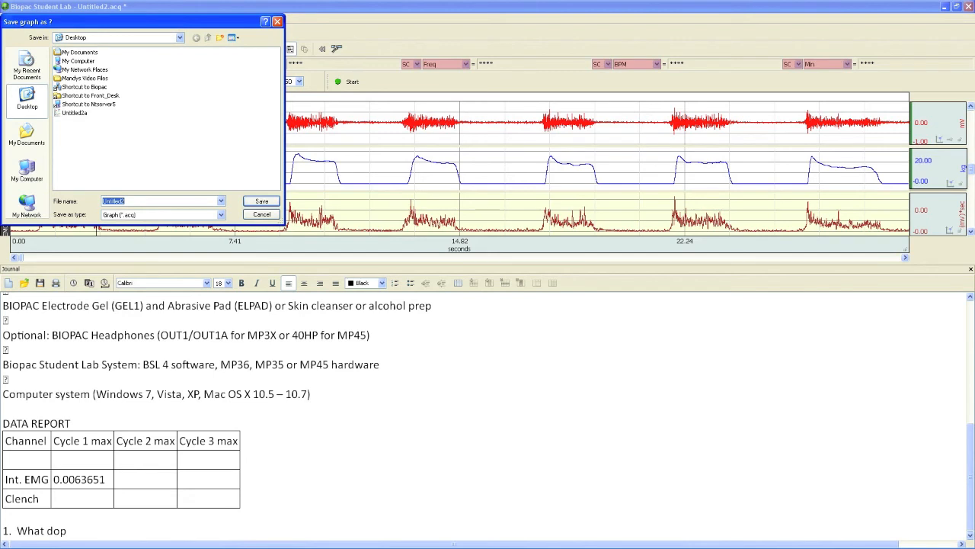
type("Lesson EMG")
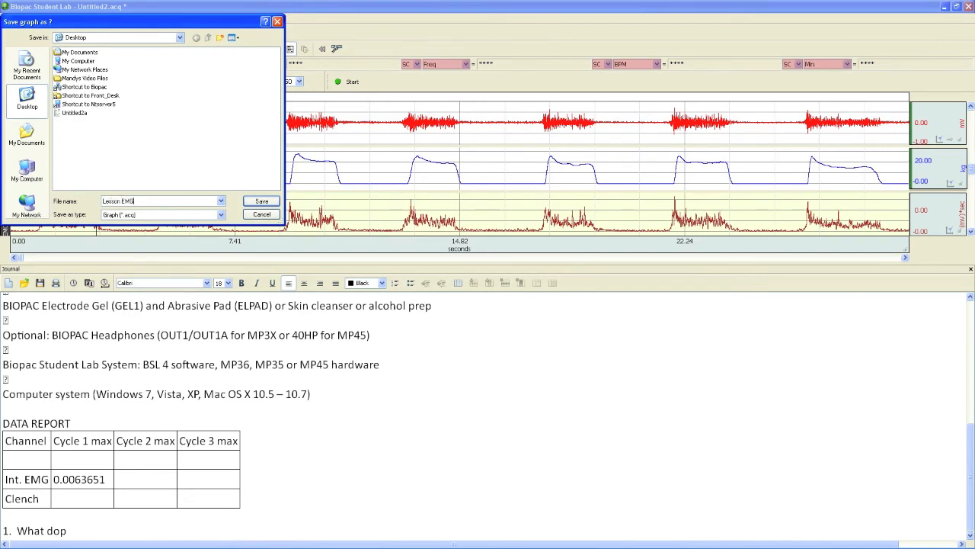
type("2")
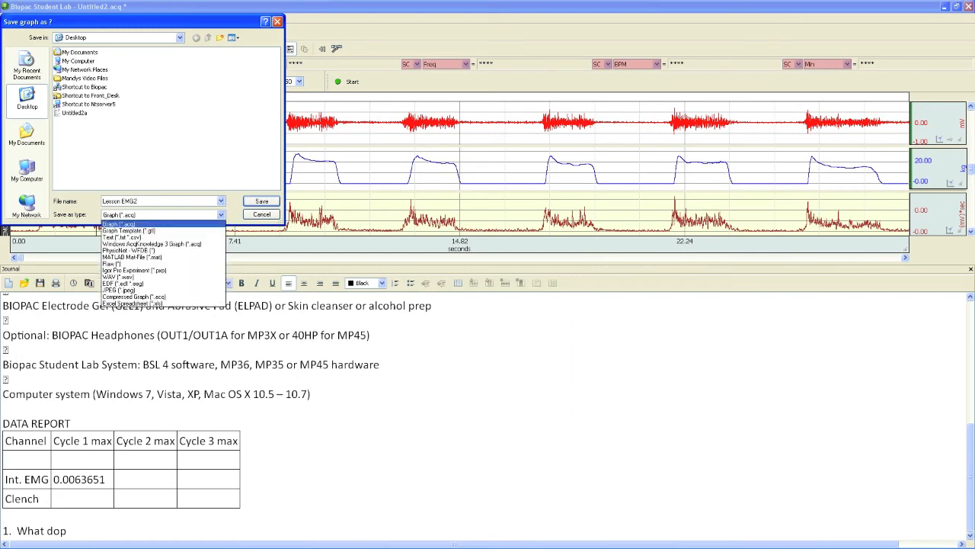
left_click(130, 230)
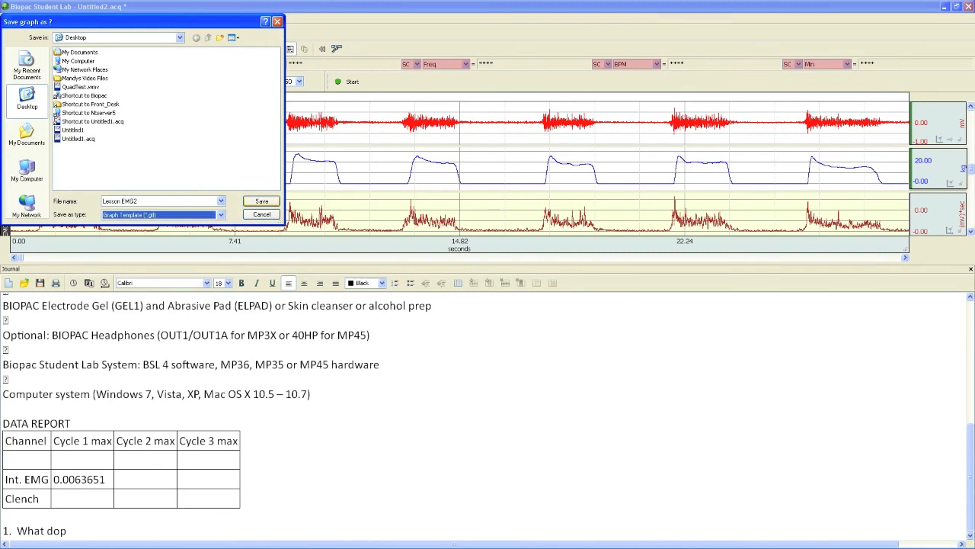
left_click(260, 201)
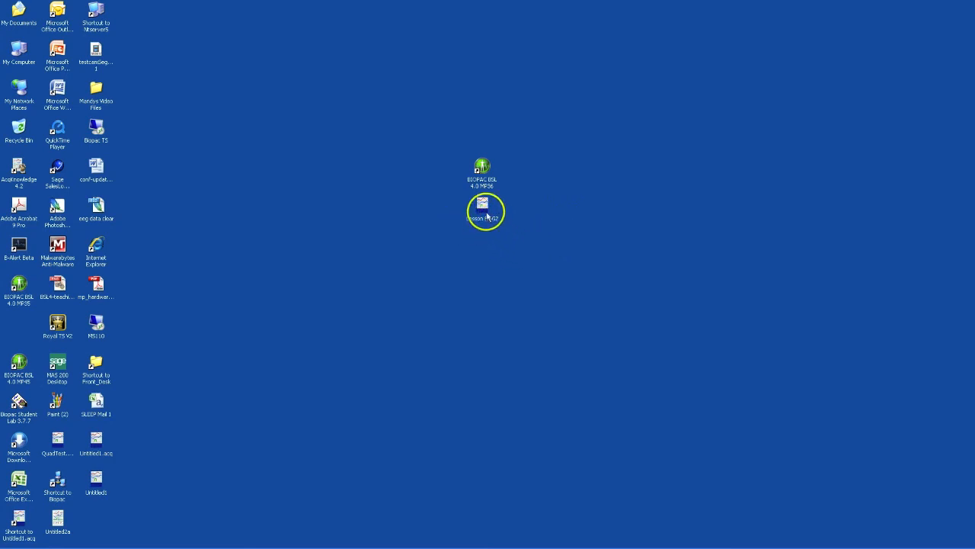
Open Lesson EMG2 from the Desktop, maximize it, review the journal and start recording.
double_click(482, 206)
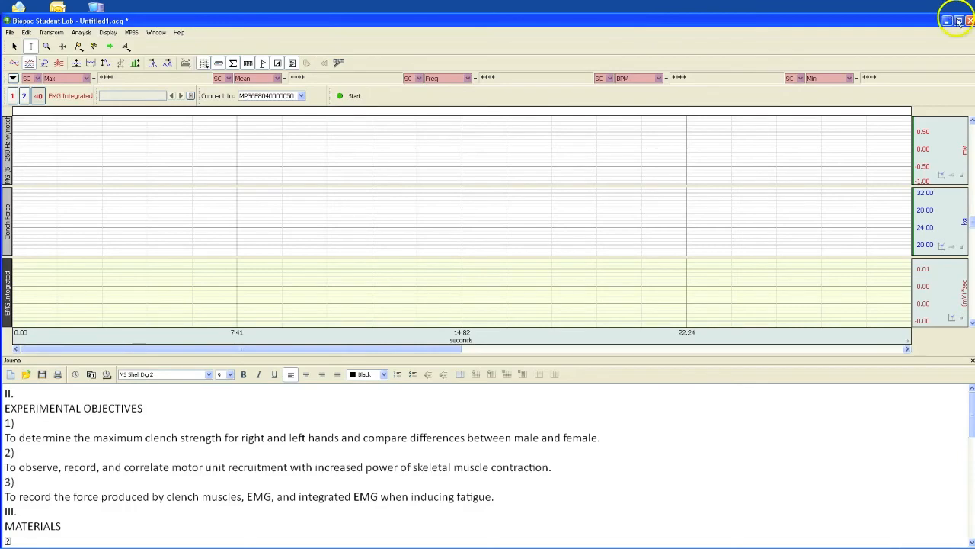
left_click(958, 21)
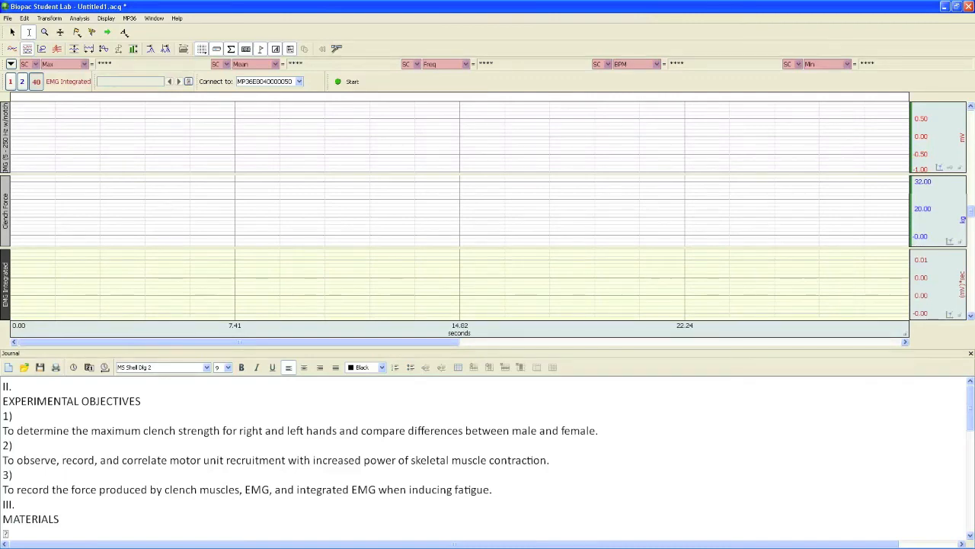
scroll("down", 3)
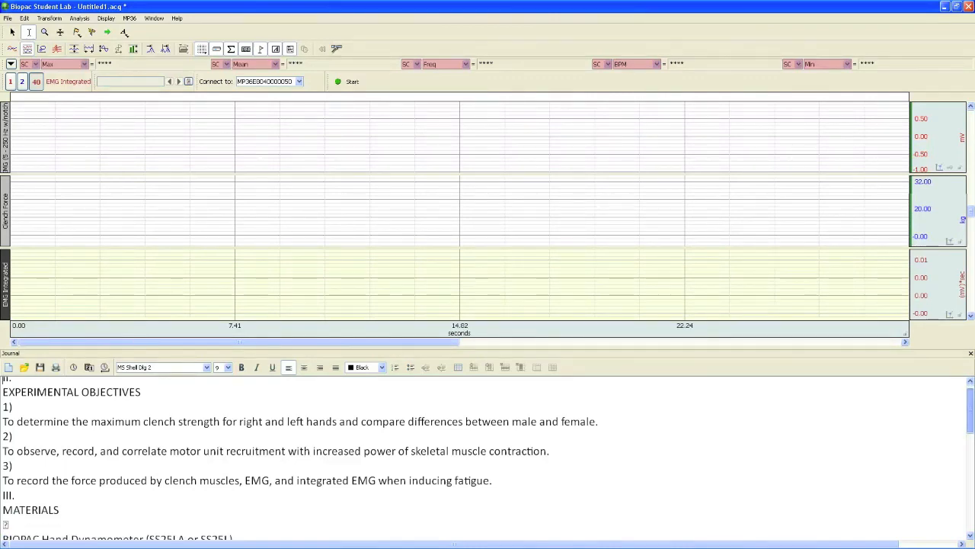
scroll("down", 3)
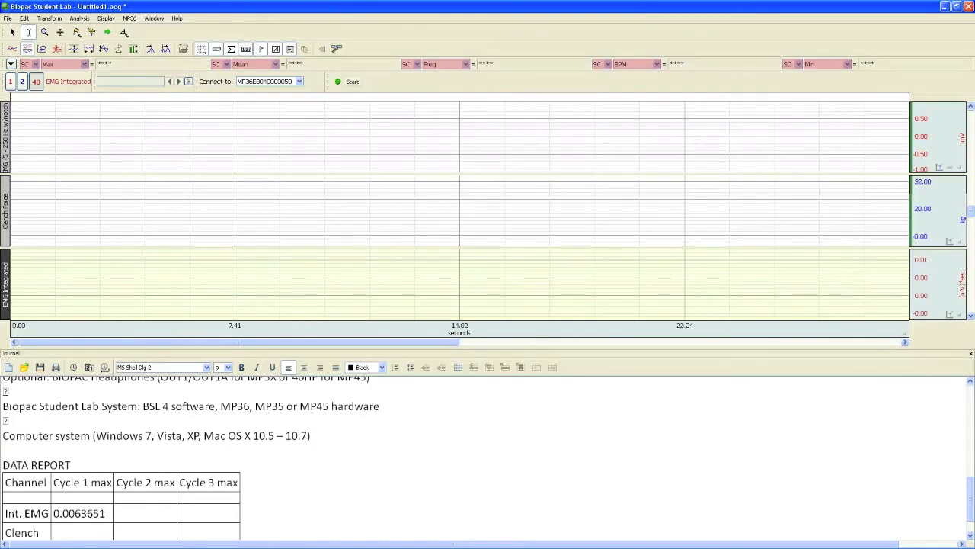
left_click(352, 83)
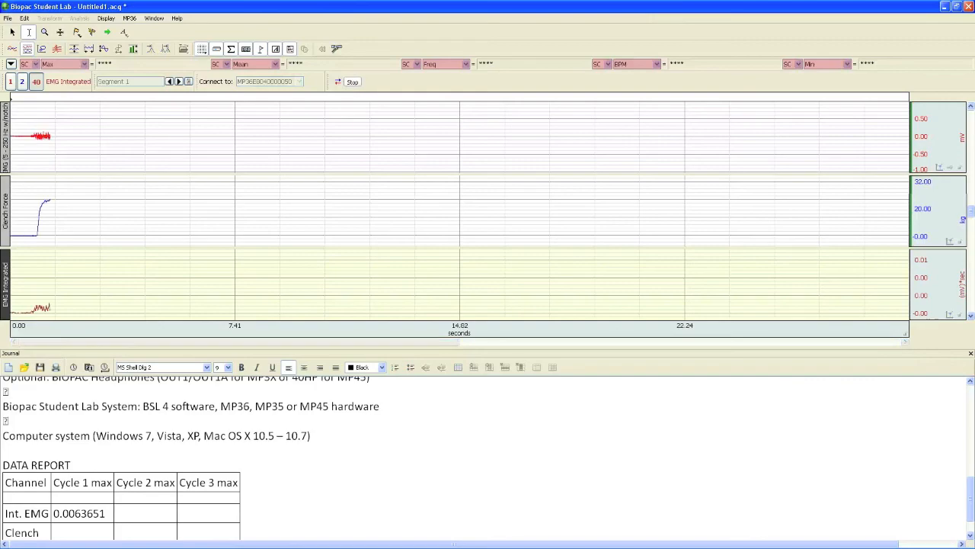